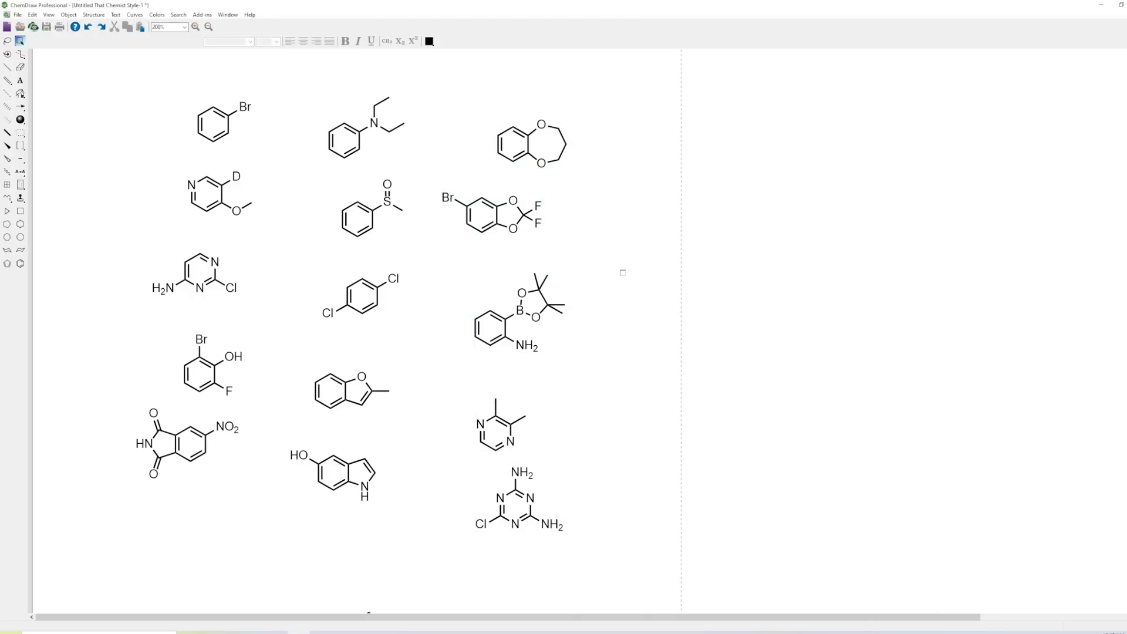
mouse_move(653, 223)
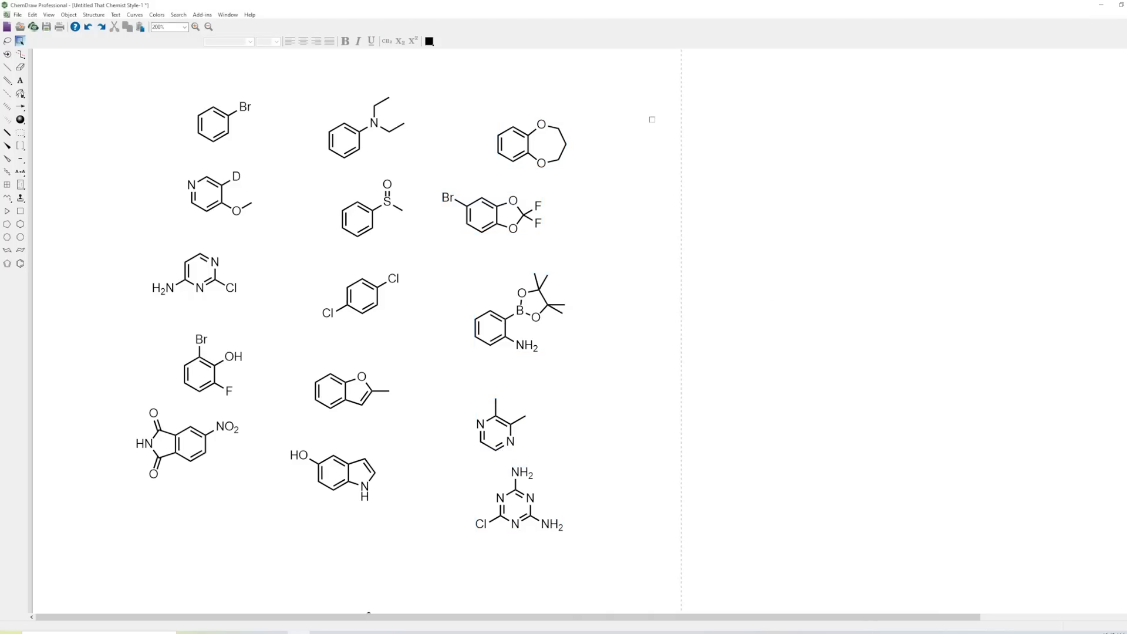
mouse_move(636, 150)
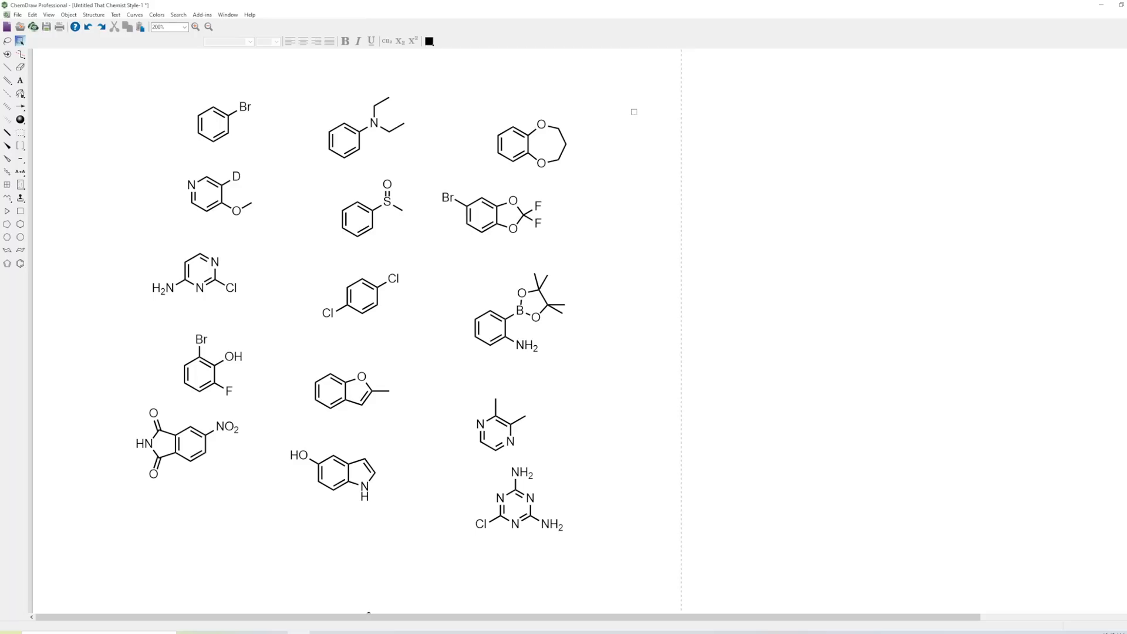
mouse_move(644, 111)
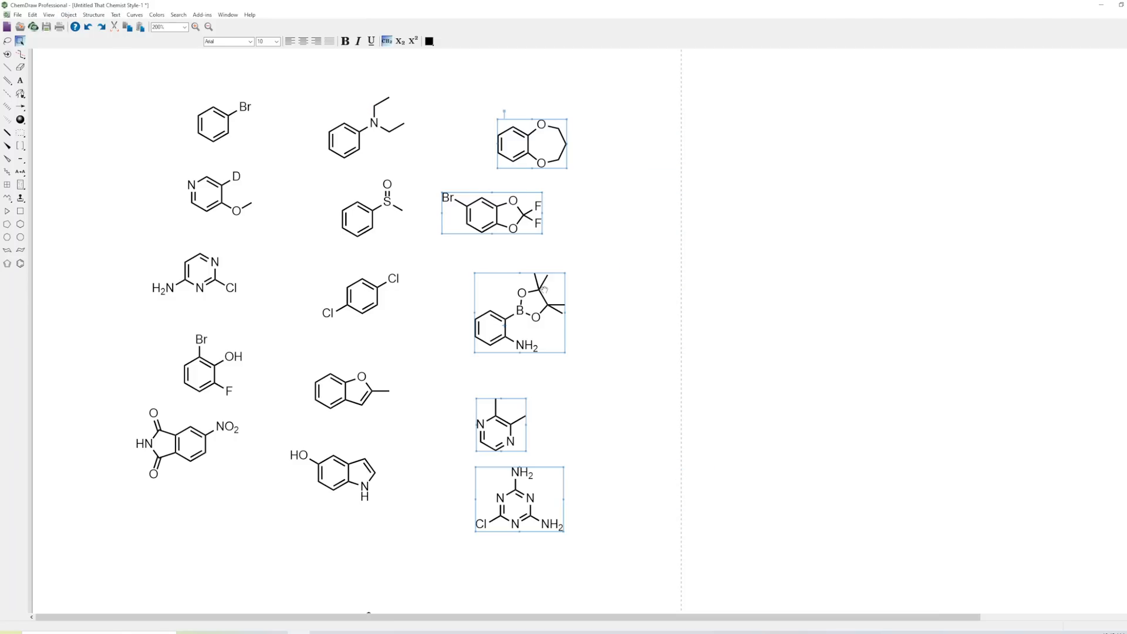
mouse_move(535, 287)
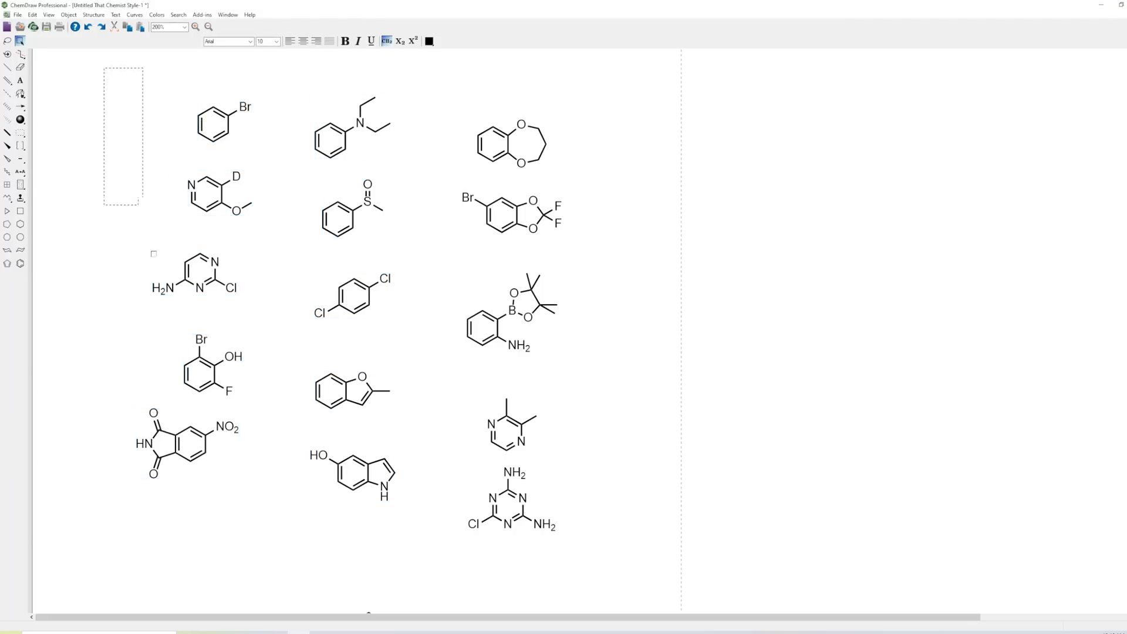
Step: Align the selected left-column structures on their left/right centres
right_click(241, 203)
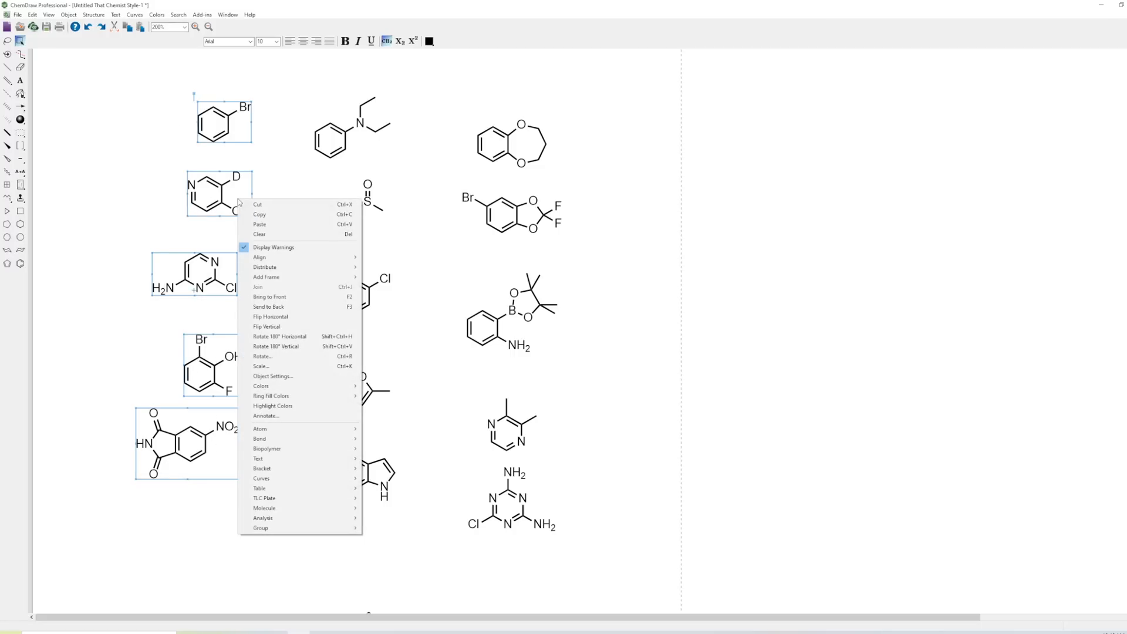
mouse_move(257, 204)
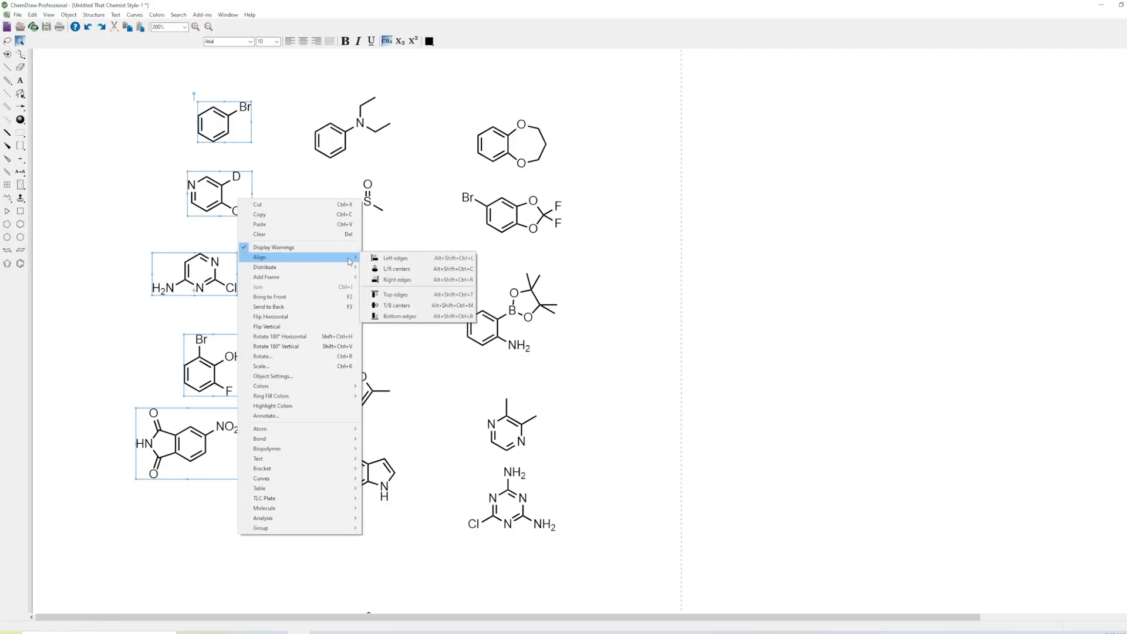
mouse_move(395, 268)
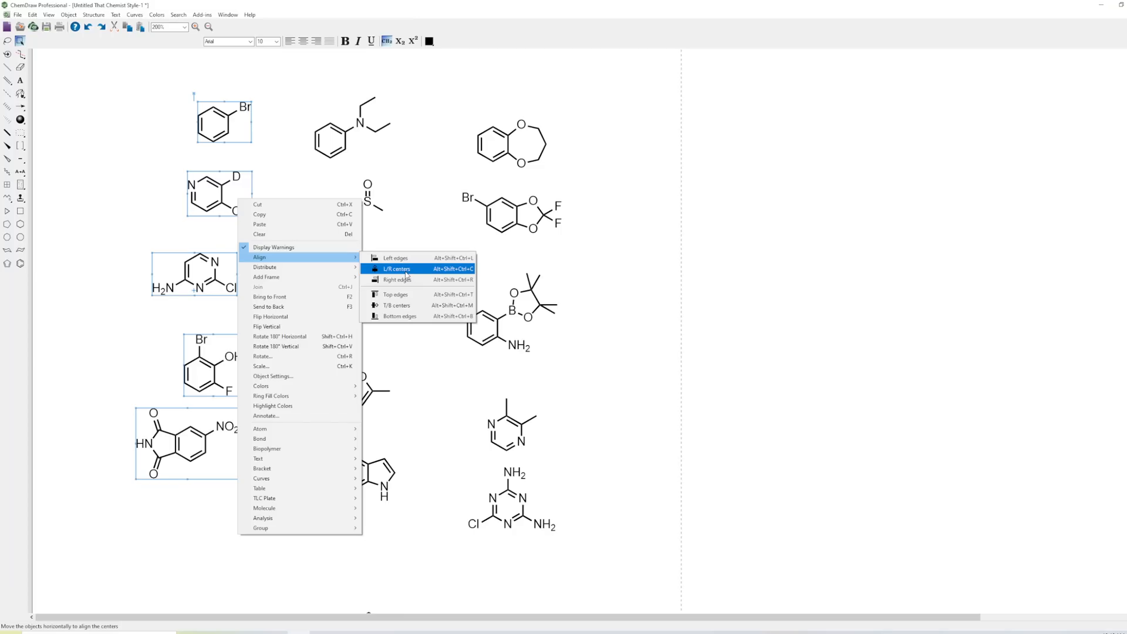
mouse_move(401, 305)
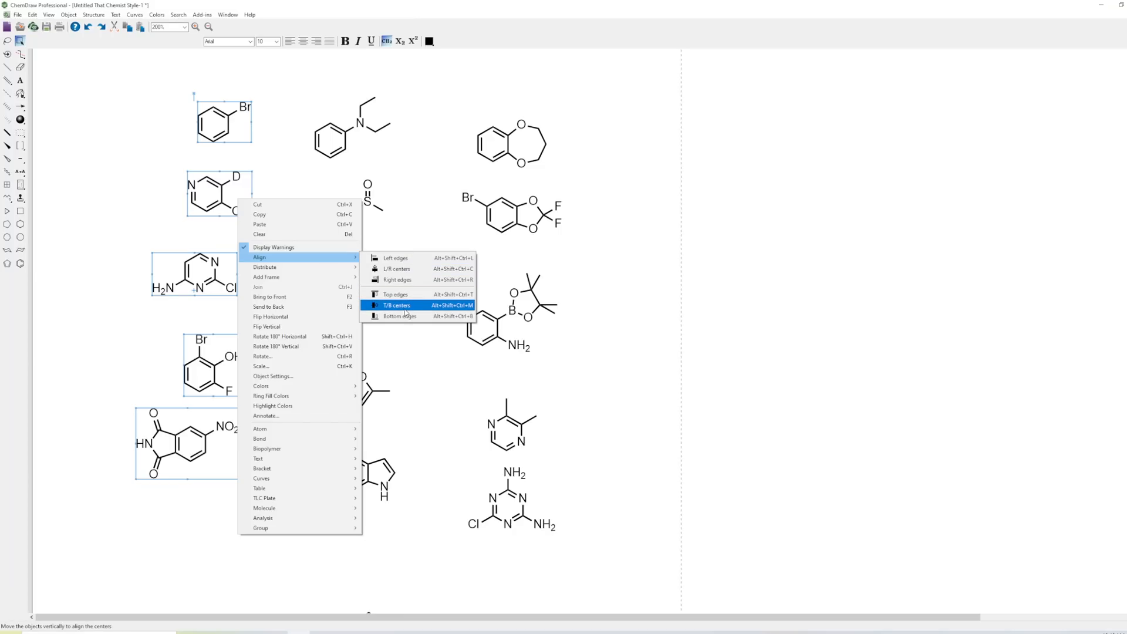
mouse_move(395, 259)
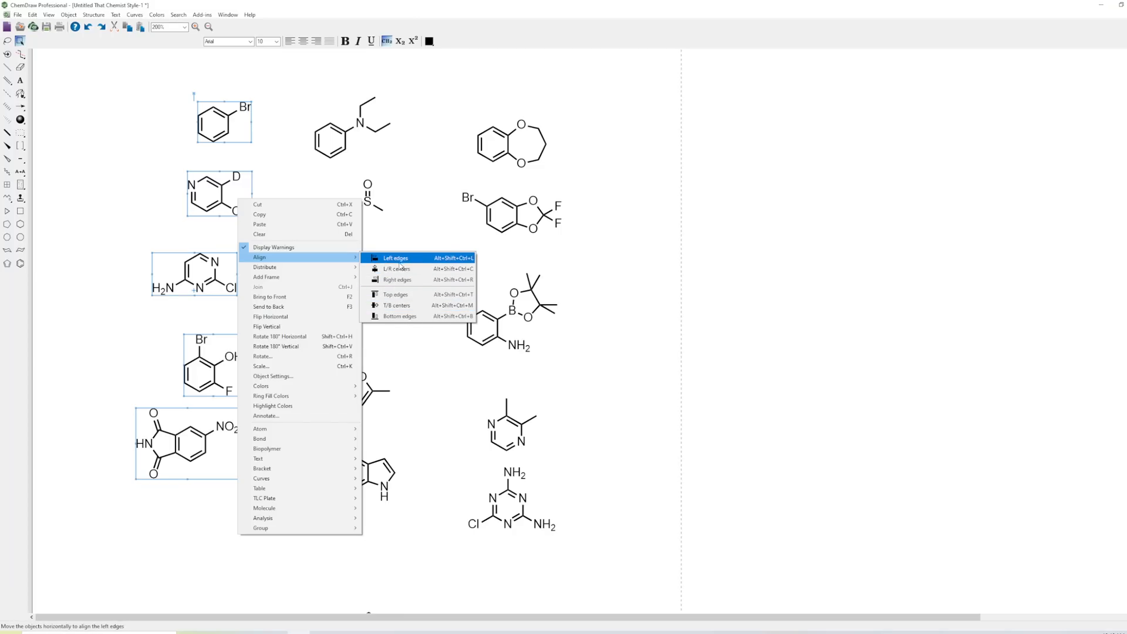
mouse_move(397, 268)
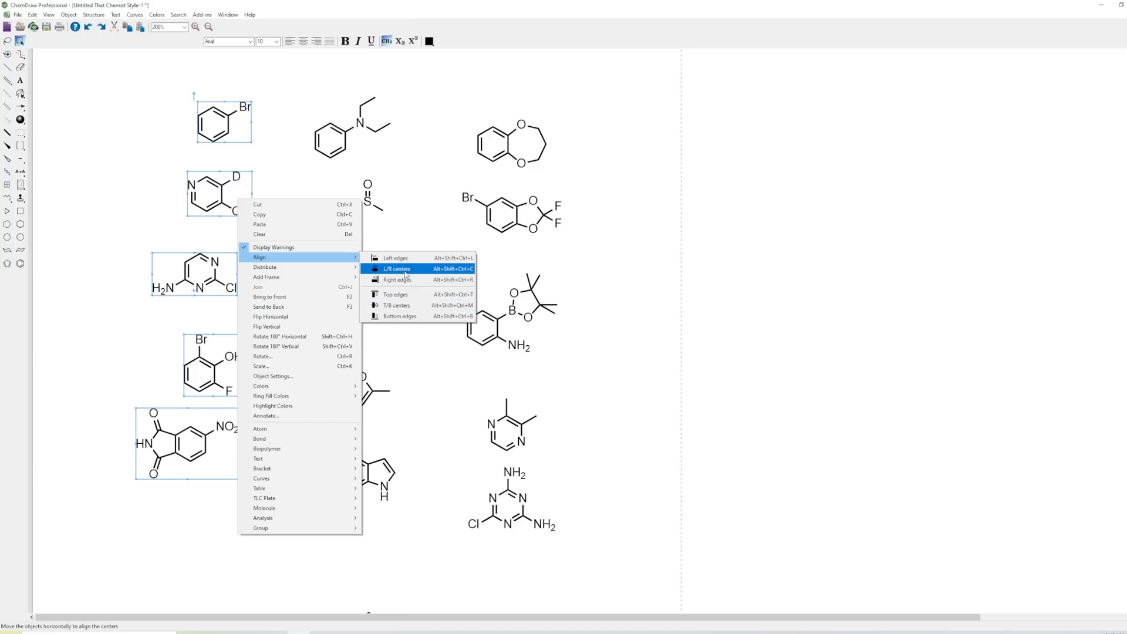
left_click(397, 267)
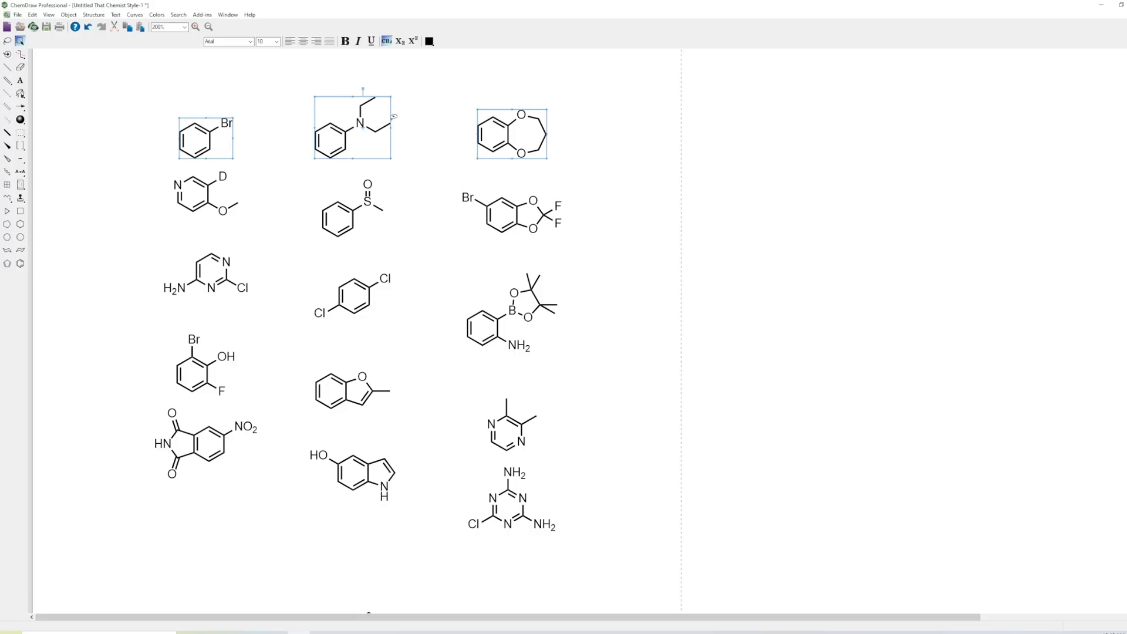
mouse_move(553, 144)
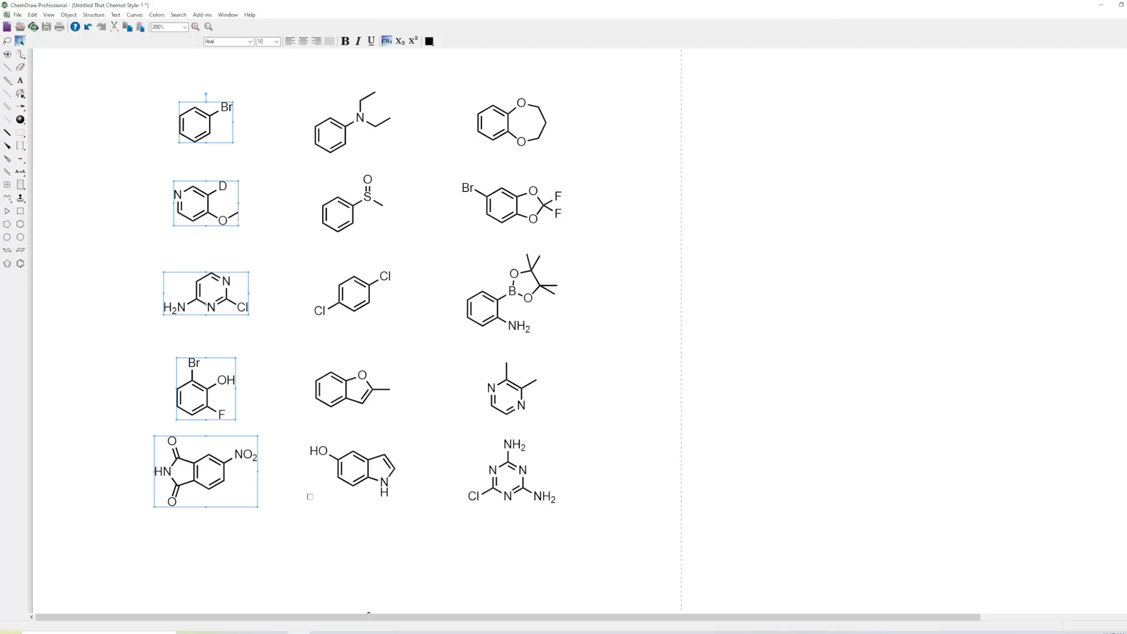
Step: Group the left column of structures into one object
right_click(230, 302)
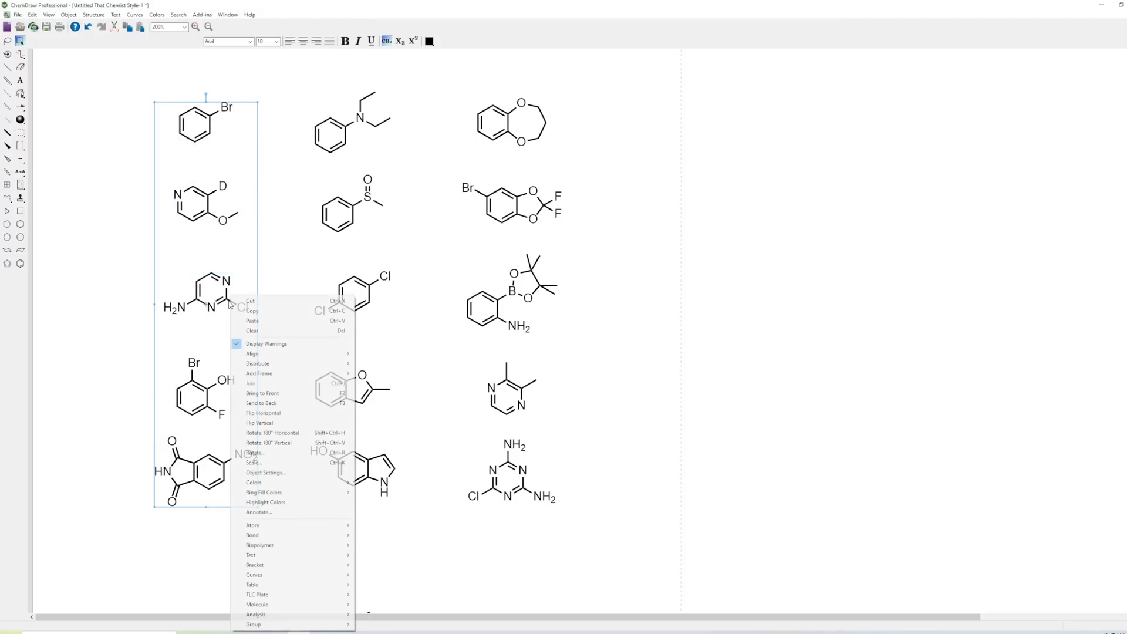
mouse_move(256, 462)
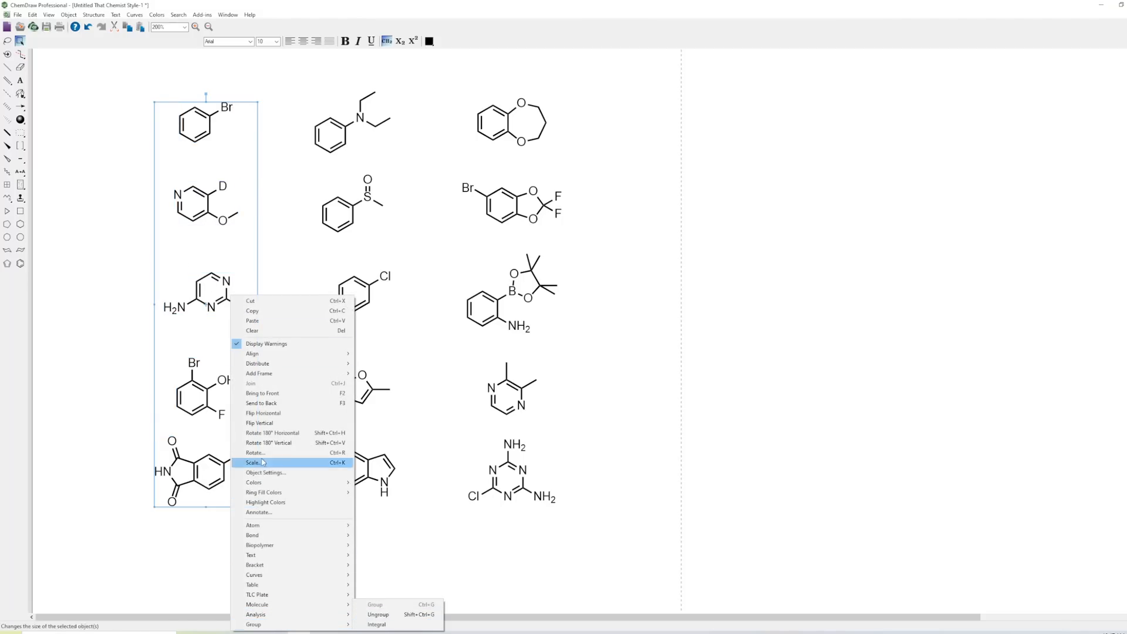
left_click(256, 462)
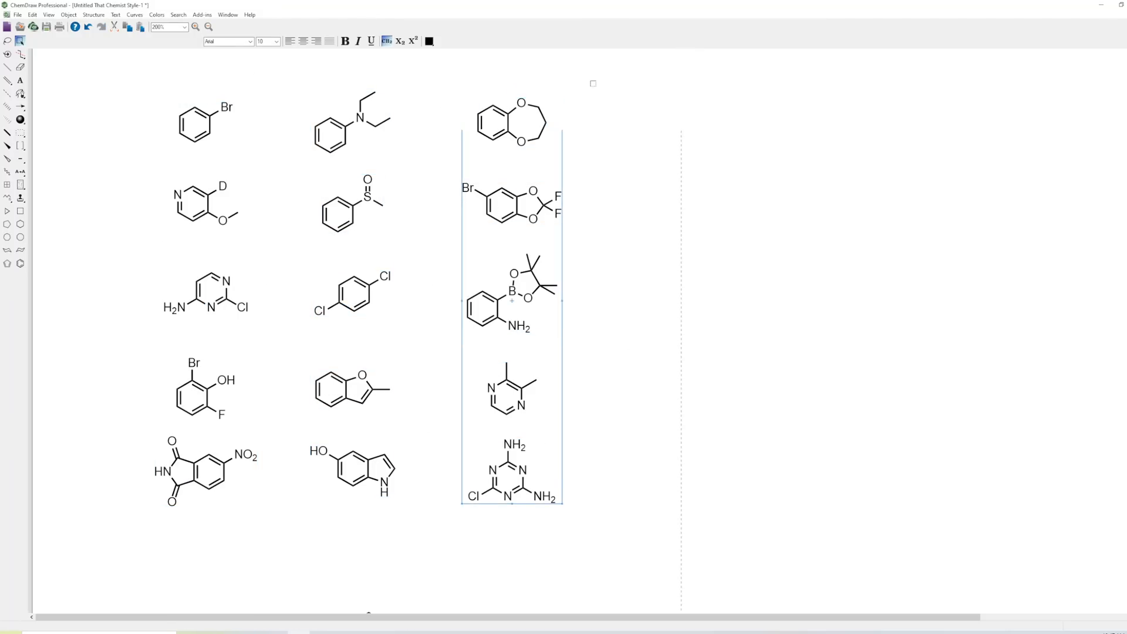
Step: Distribute the three grouped columns horizontally across the page and deselect them
right_click(513, 302)
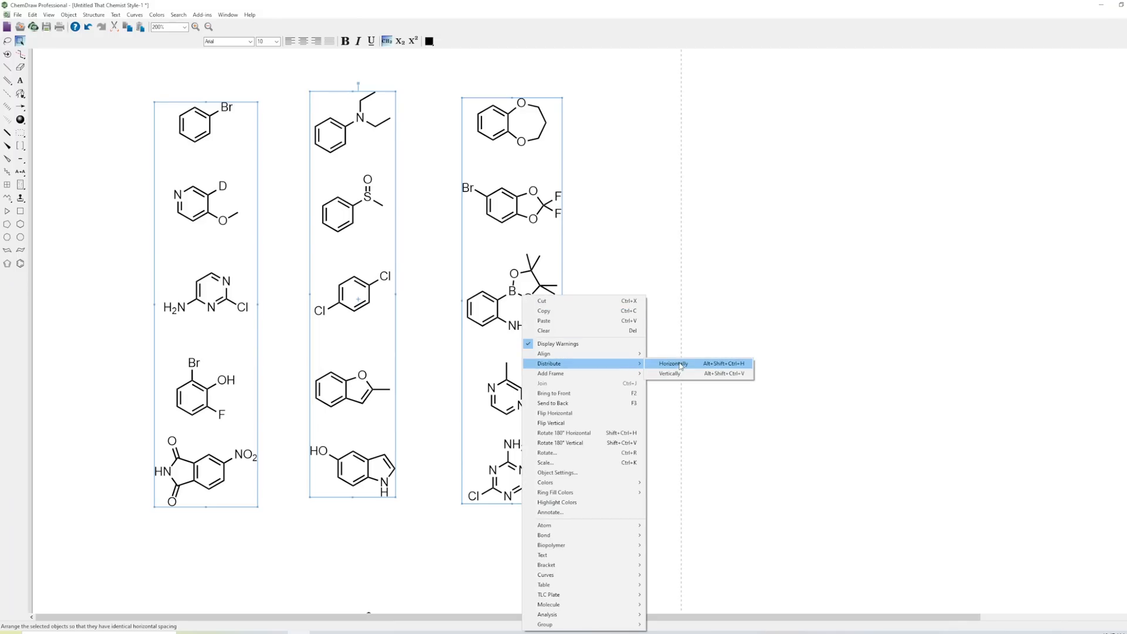
left_click(672, 363)
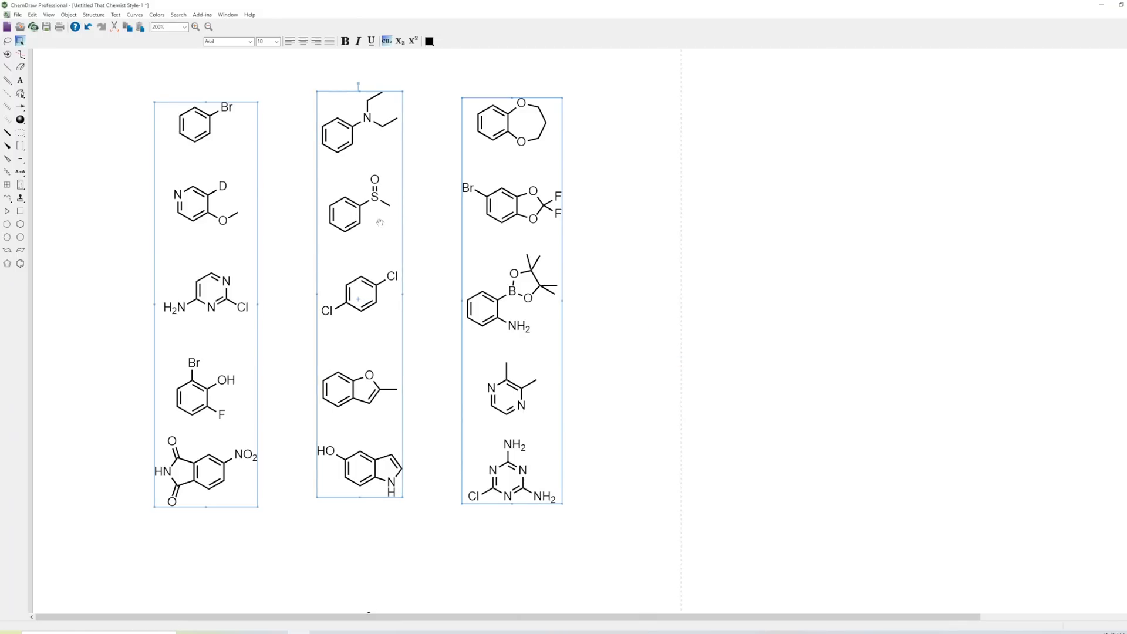
left_click(605, 75)
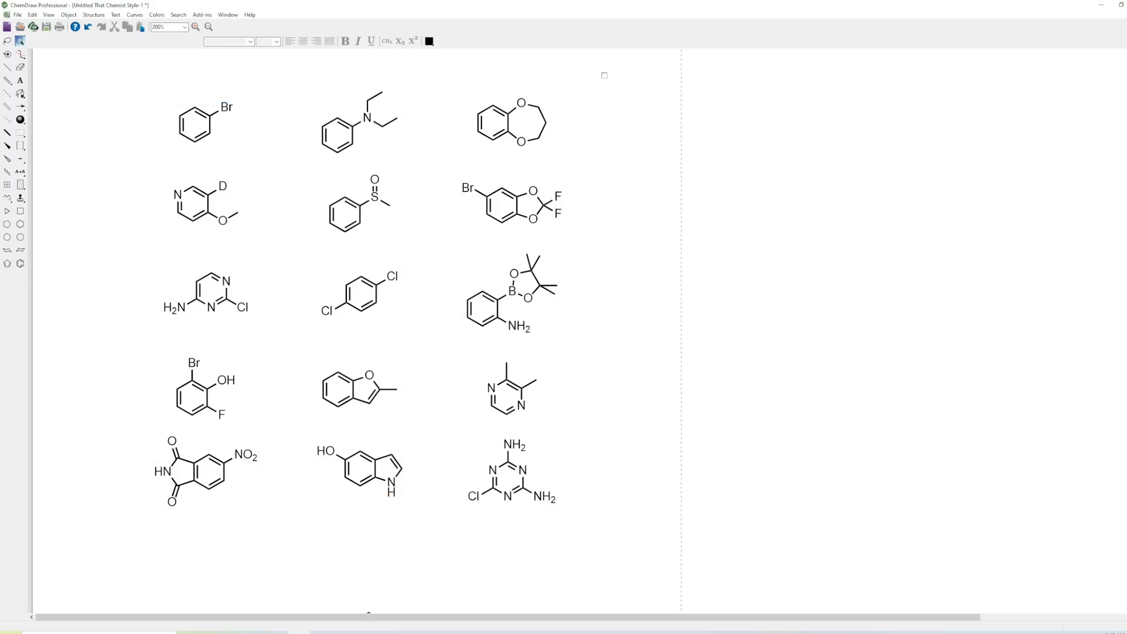
Step: Align the selected row groups horizontally so the five rows centre on one another
right_click(359, 298)
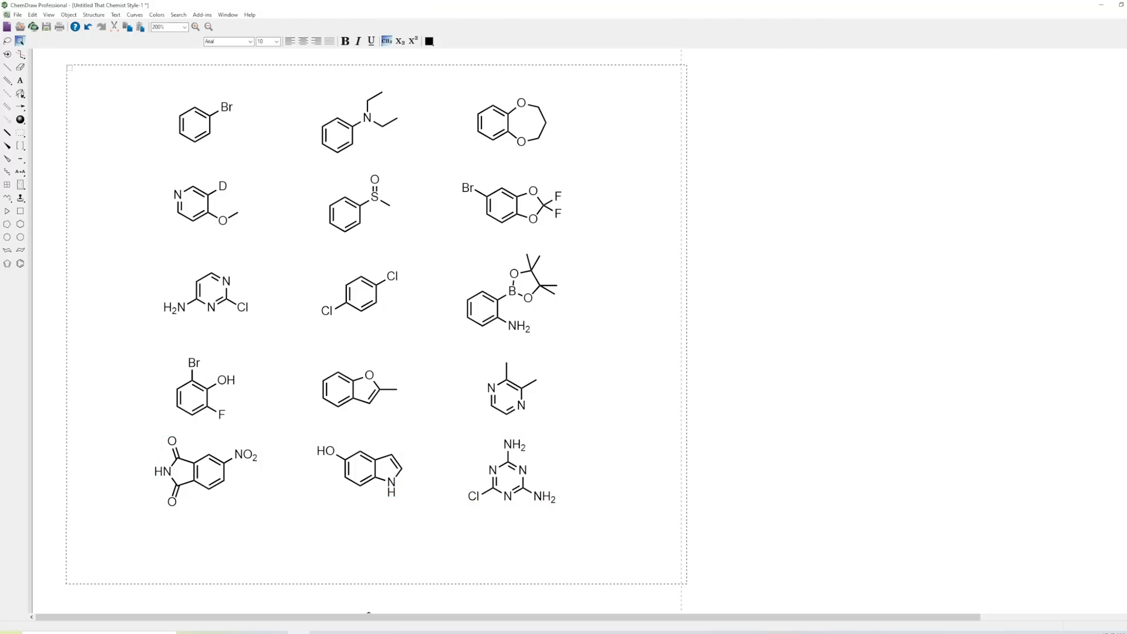
right_click(358, 298)
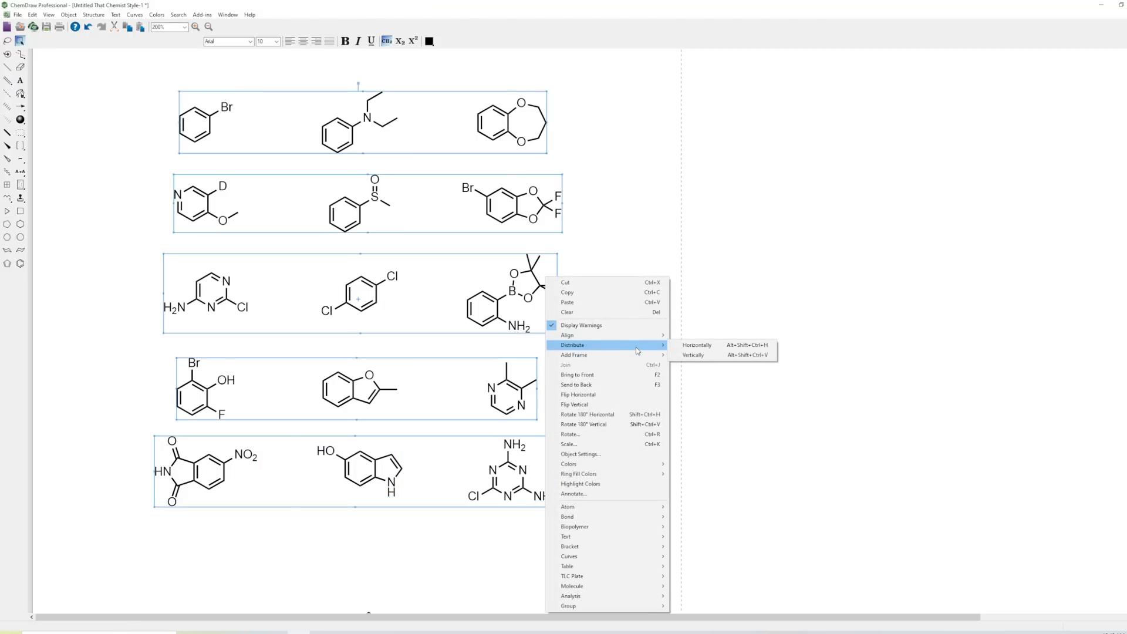
mouse_move(605, 335)
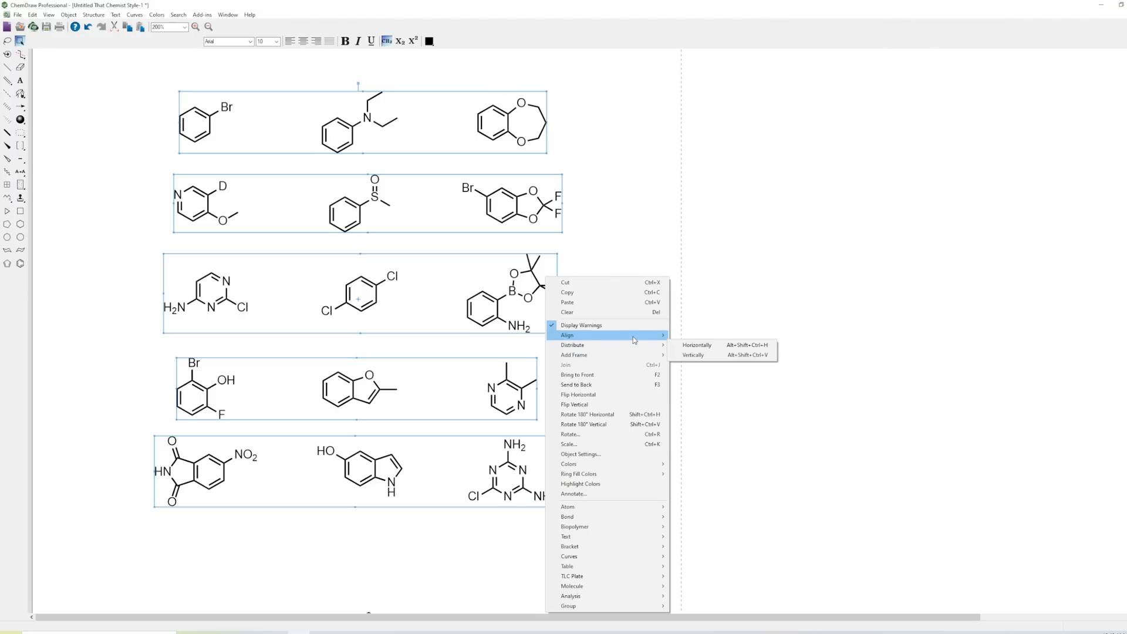
left_click(696, 345)
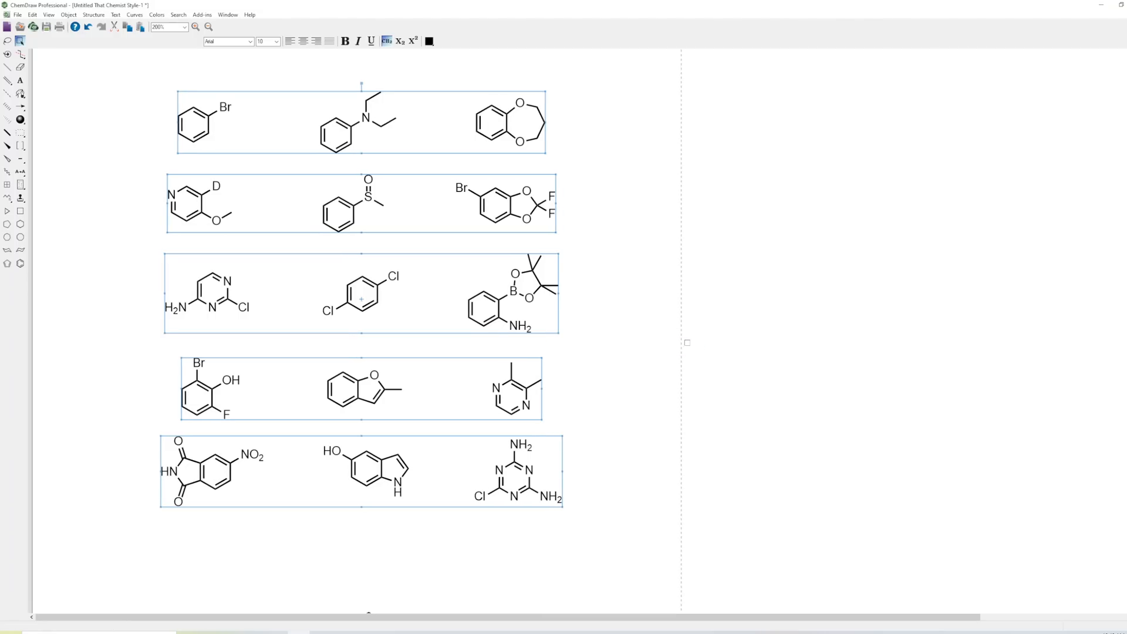
Step: Ungroup the rows back into individual structures
right_click(511, 294)
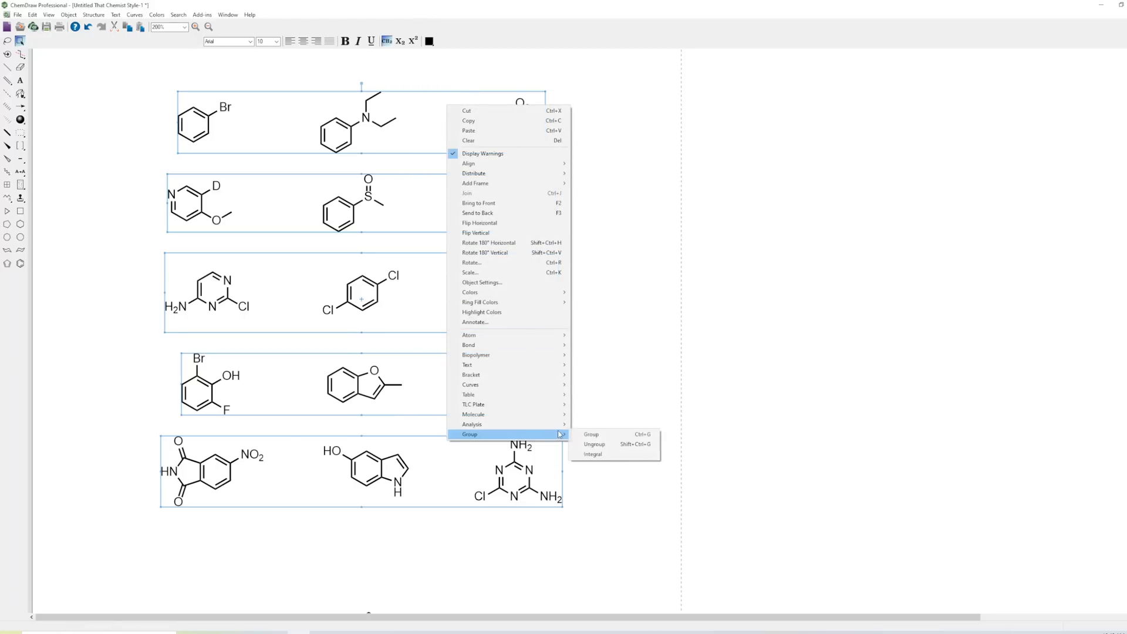
left_click(591, 433)
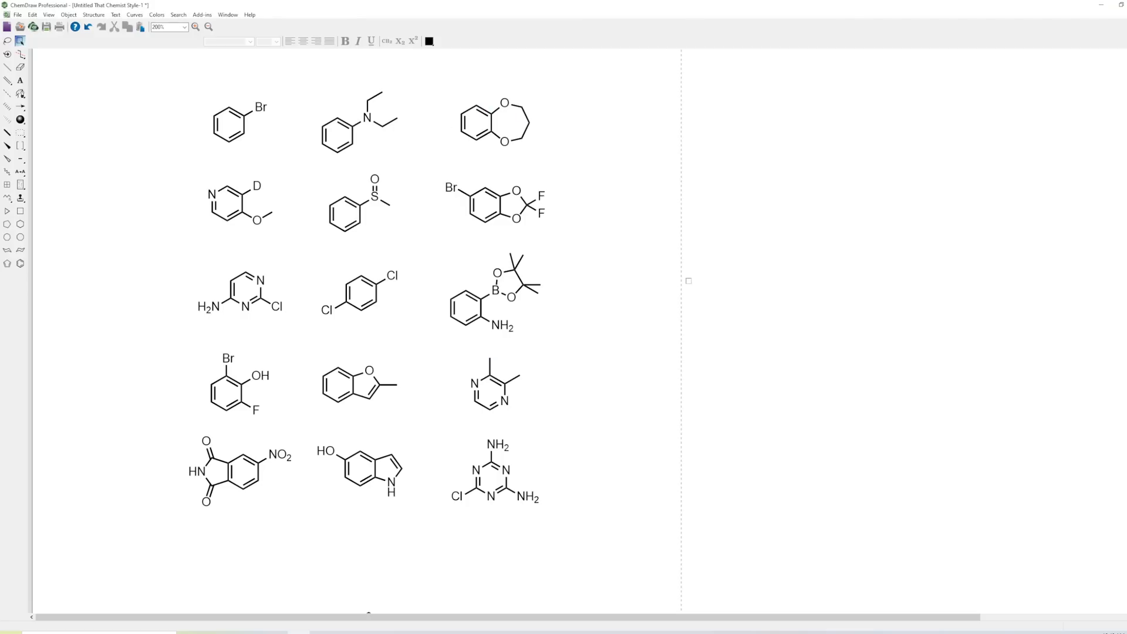
Step: Scroll down to the carbazole tert-butyl ester below the grid and select it
scroll("down", 3)
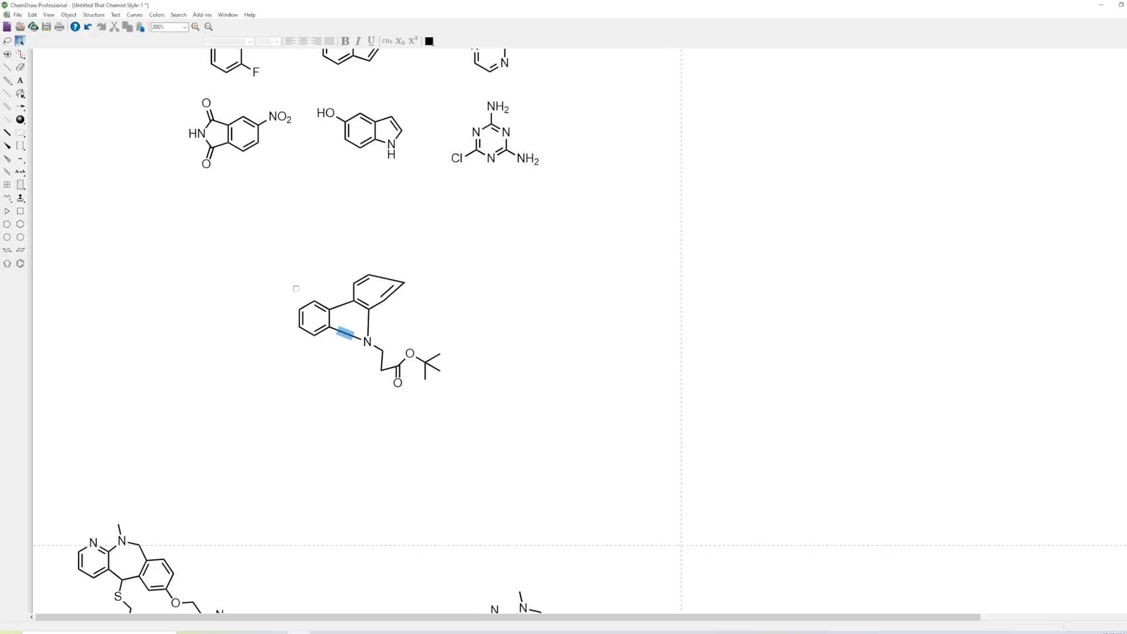
left_click(369, 331)
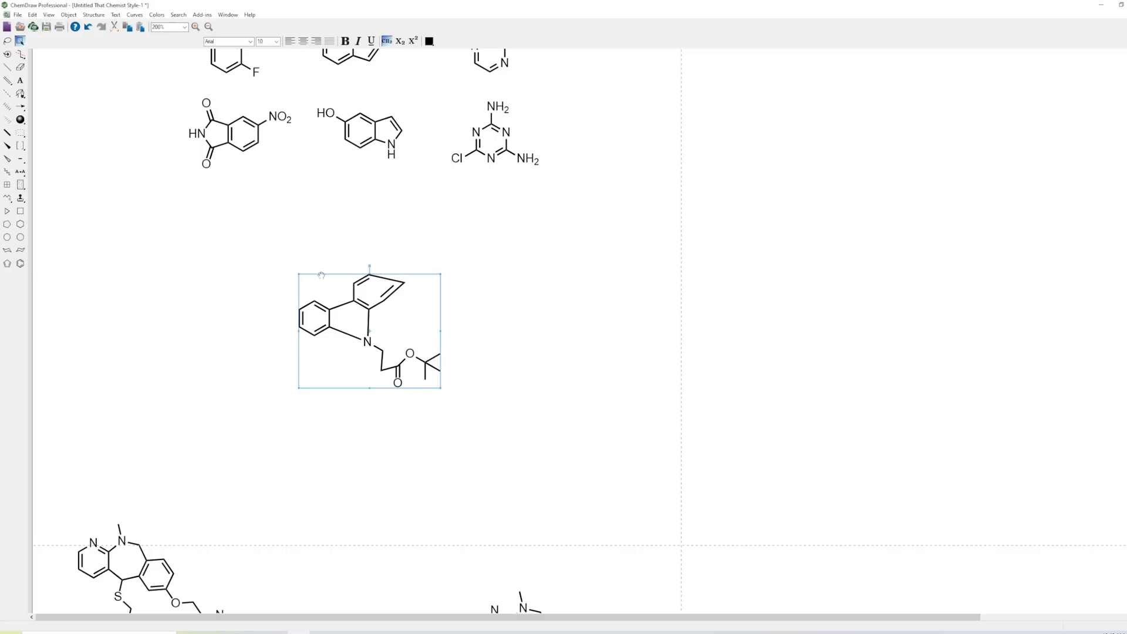
Step: Clean up the distorted carbazole ester's ring geometry via the Structure menu
left_click(92, 14)
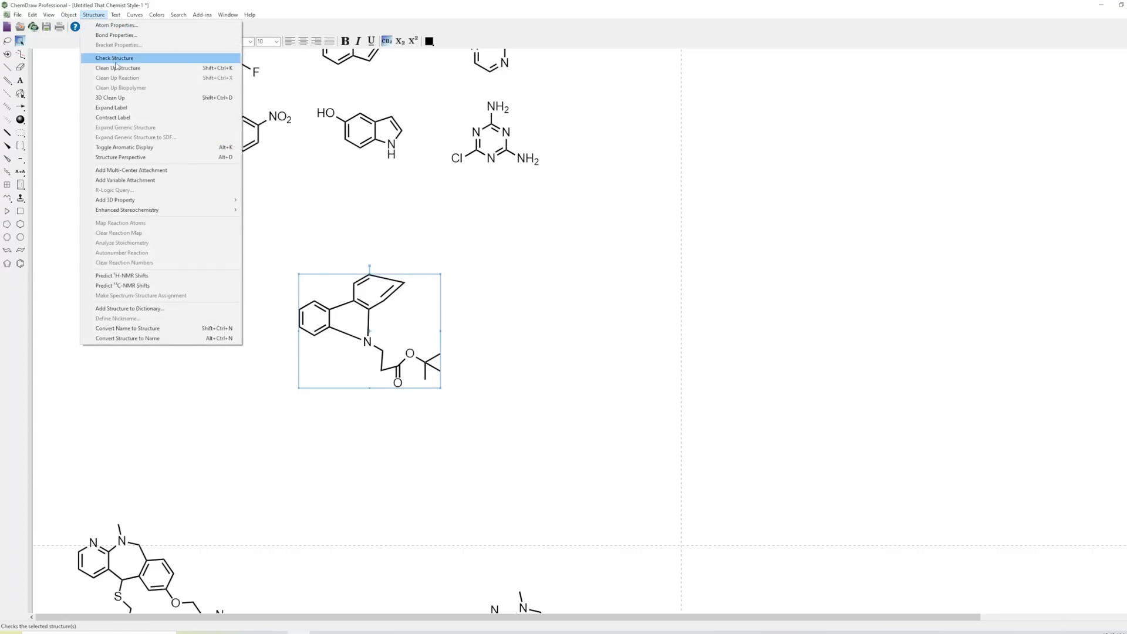
left_click(114, 58)
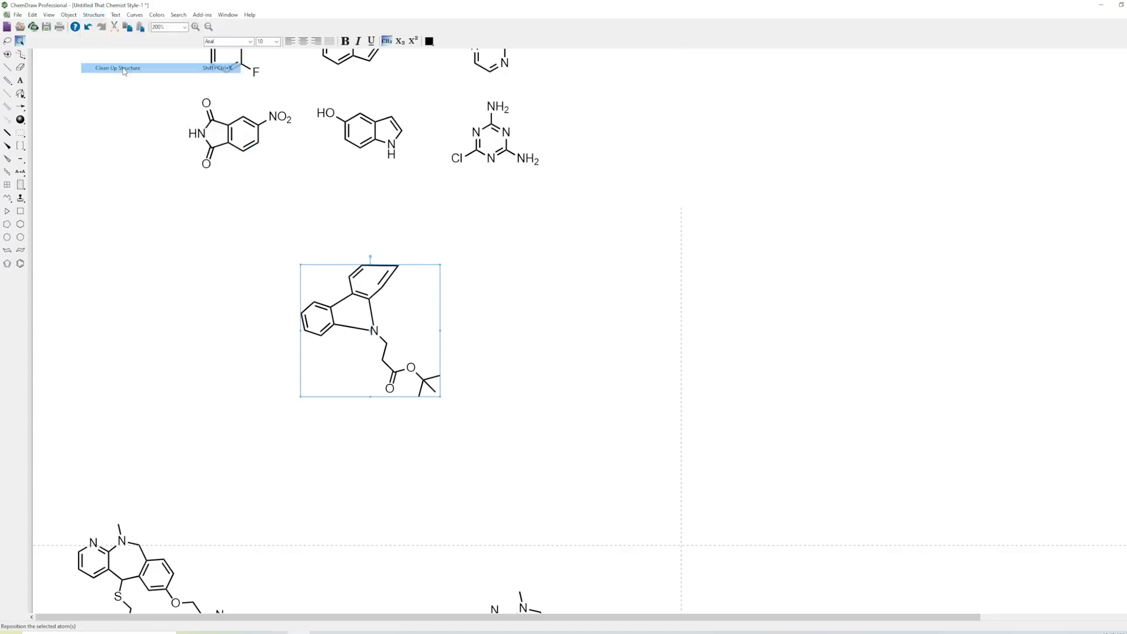
left_click(117, 68)
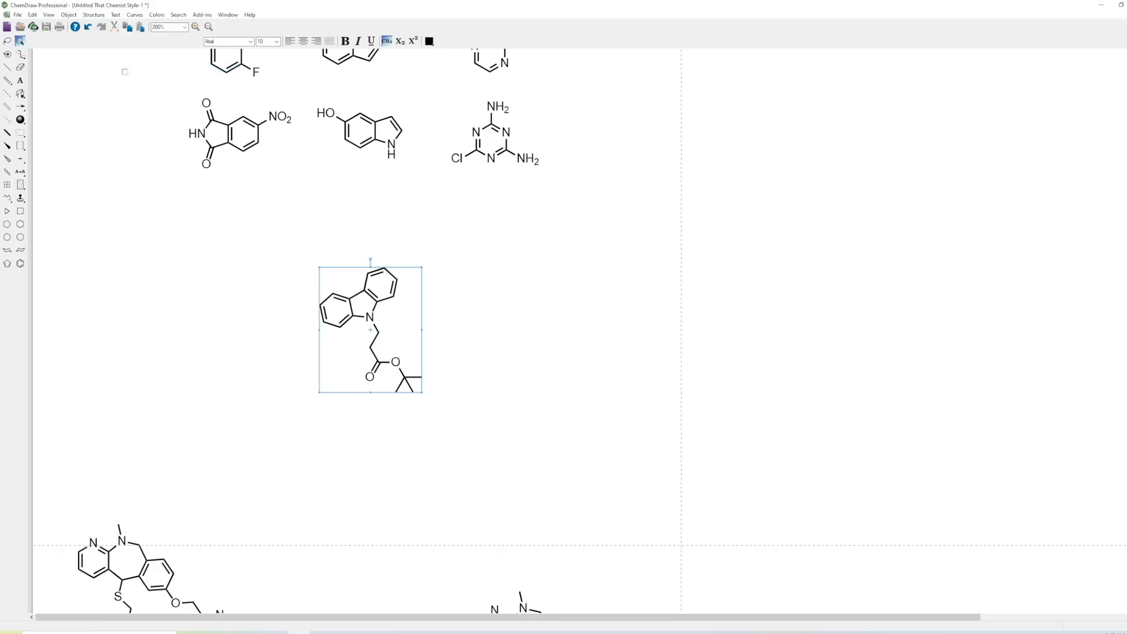
mouse_move(393, 334)
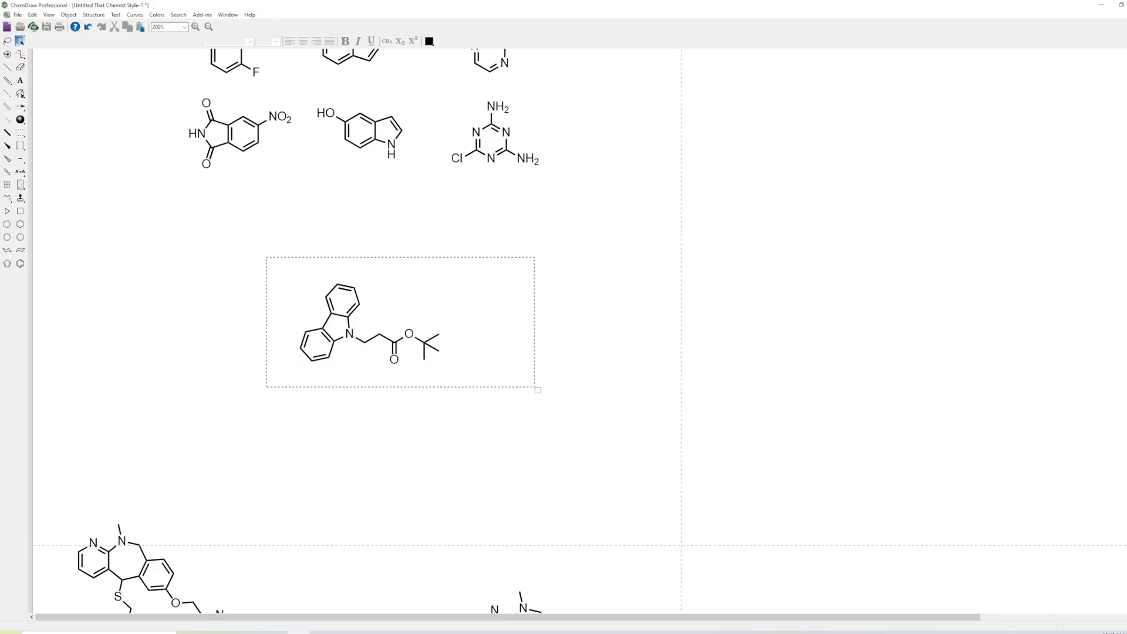
Step: Add a 60% yield text label below the product structure
left_click(359, 324)
type("60")
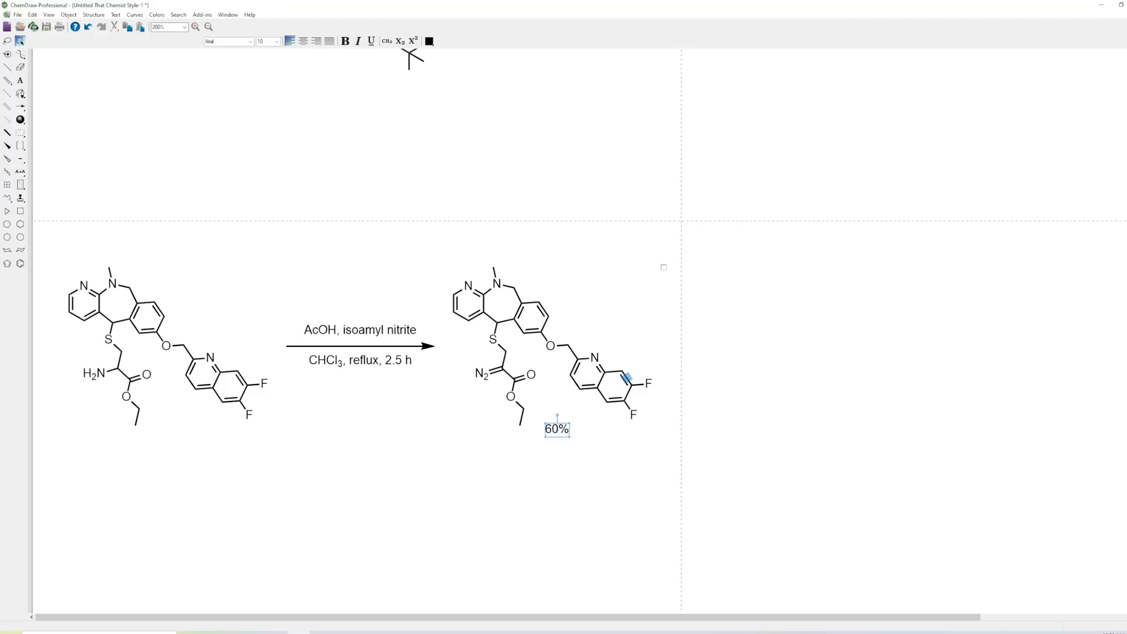
left_click(552, 352)
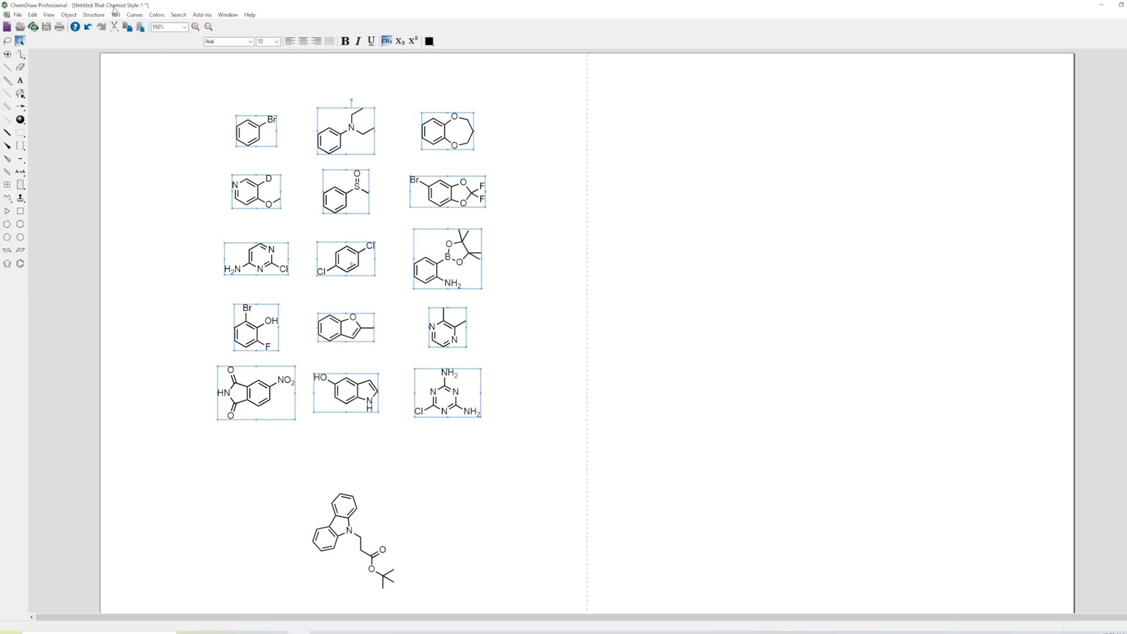
mouse_move(559, 231)
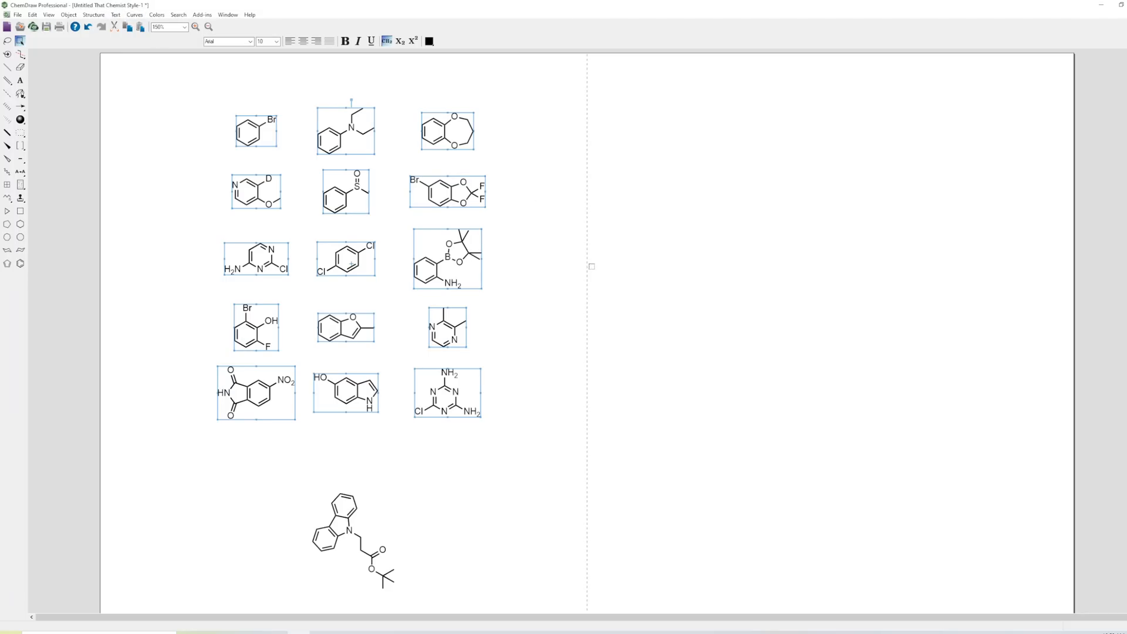
mouse_move(573, 254)
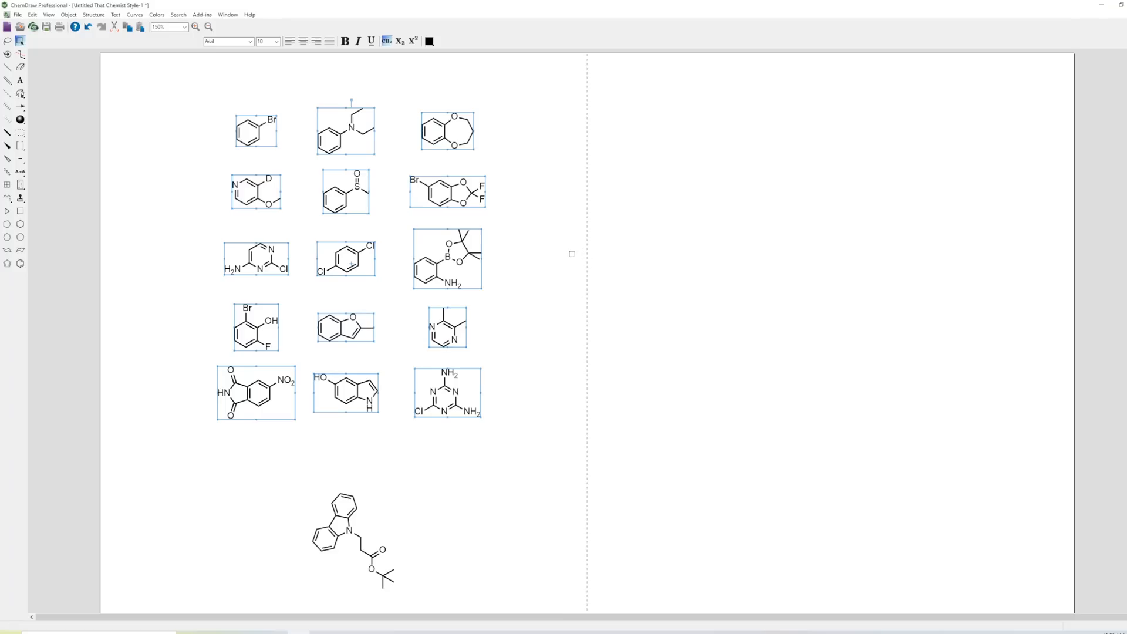
mouse_move(535, 219)
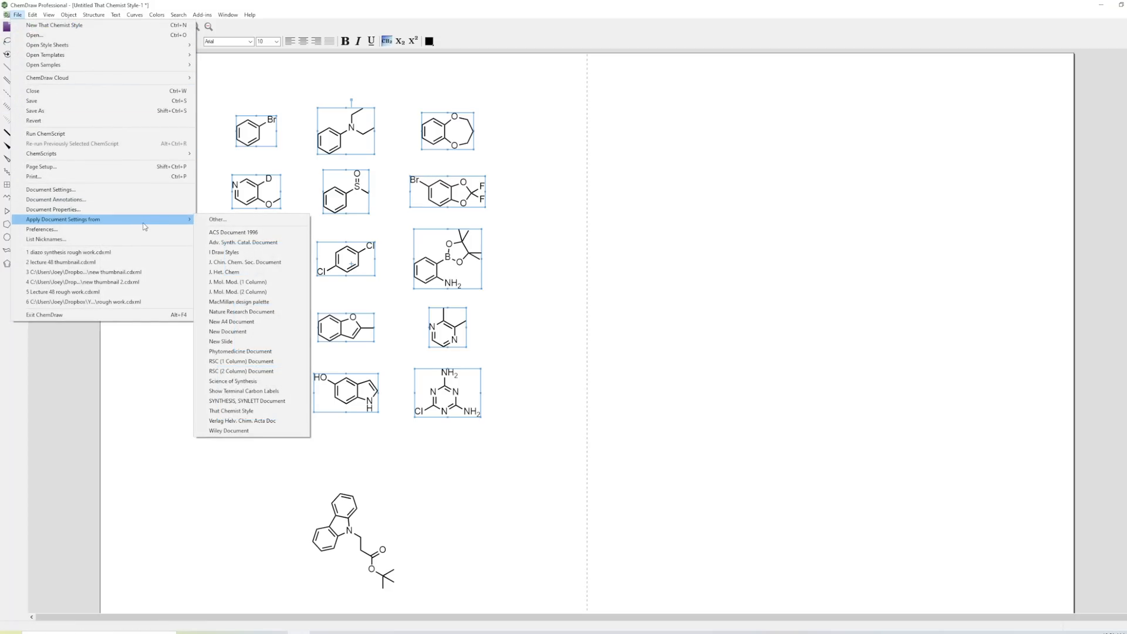
mouse_move(271, 301)
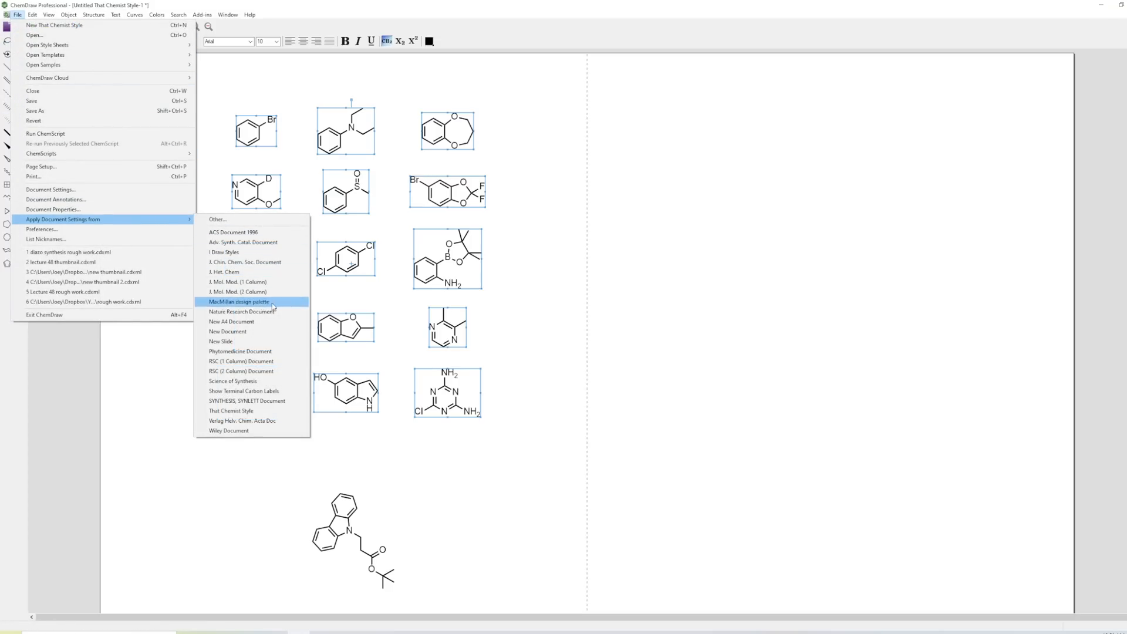
mouse_move(246, 400)
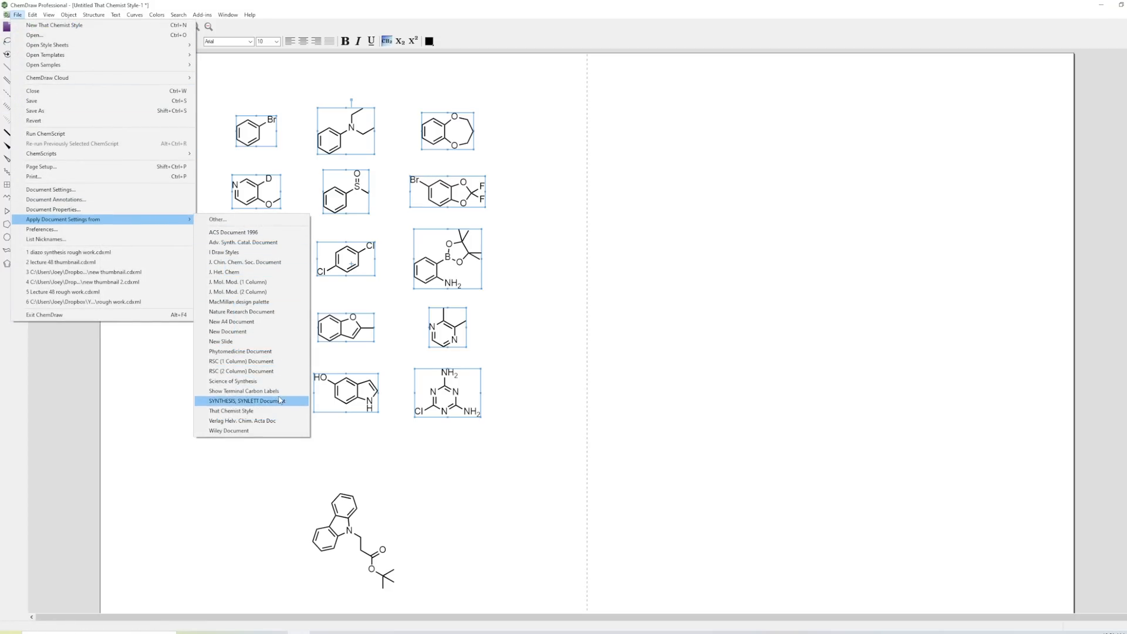
mouse_move(265, 430)
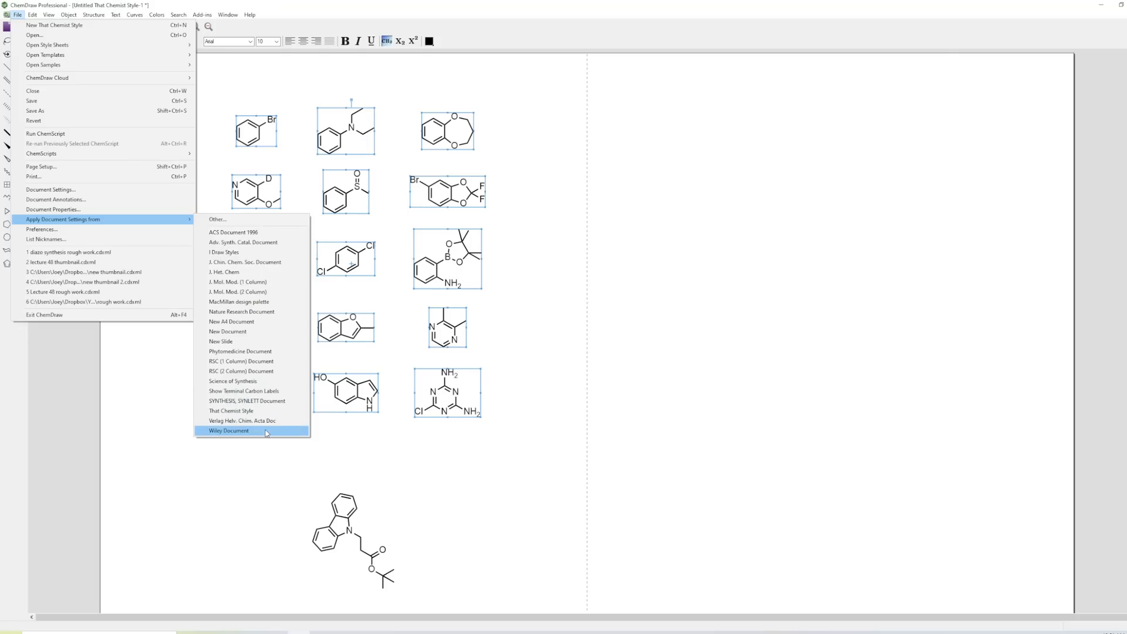
Step: Apply Wiley Document settings and modify the existing structures to match
left_click(228, 430)
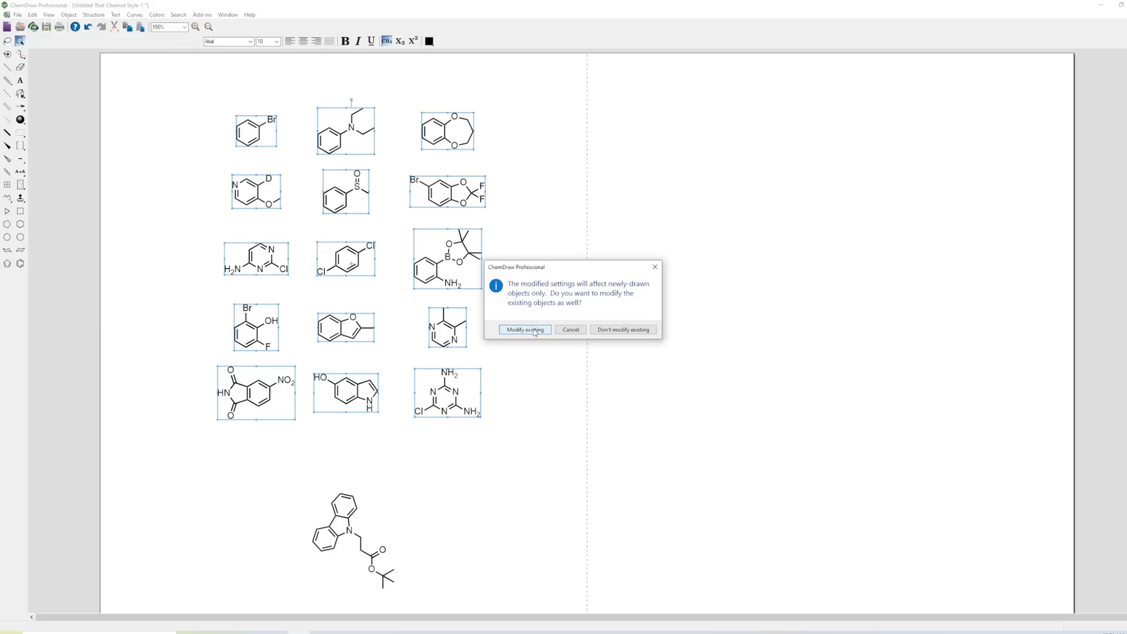
left_click(525, 329)
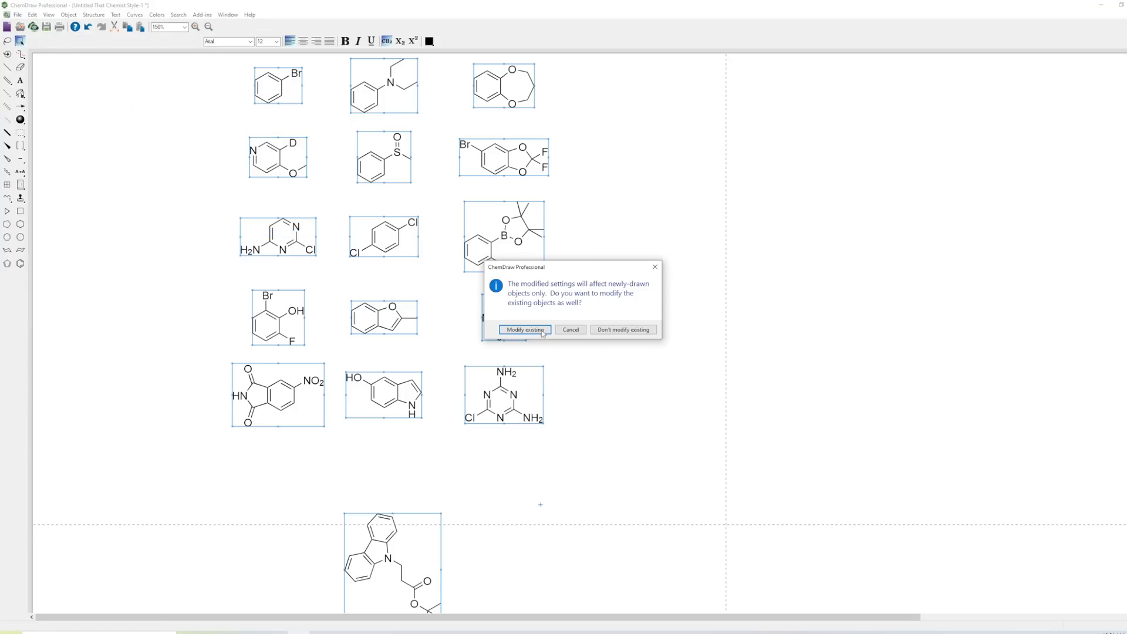
left_click(524, 329)
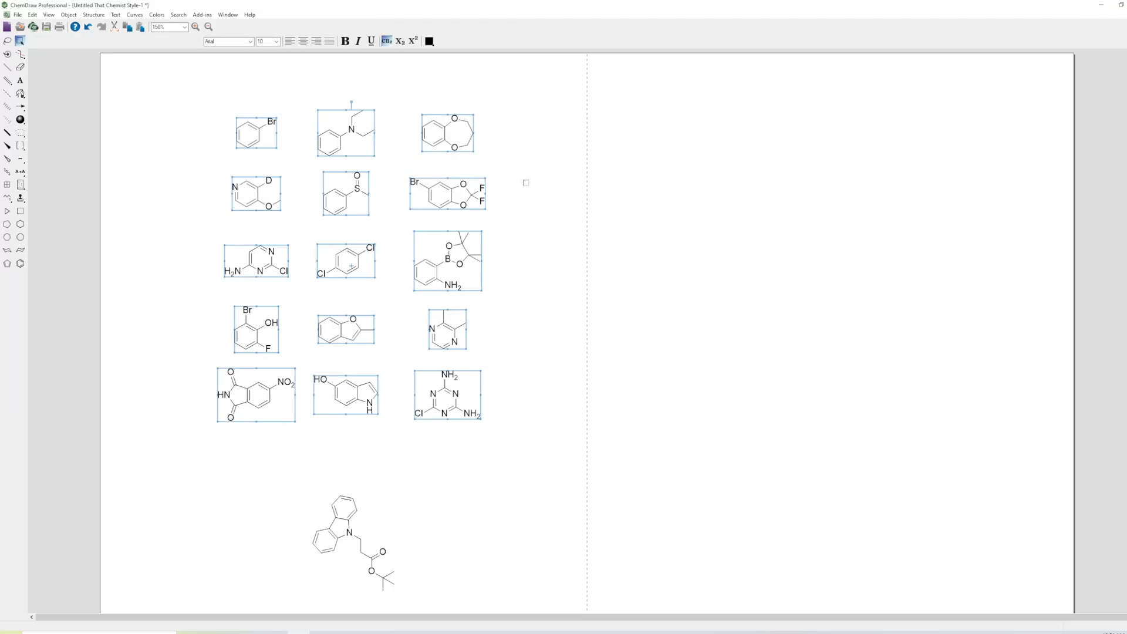
mouse_move(753, 245)
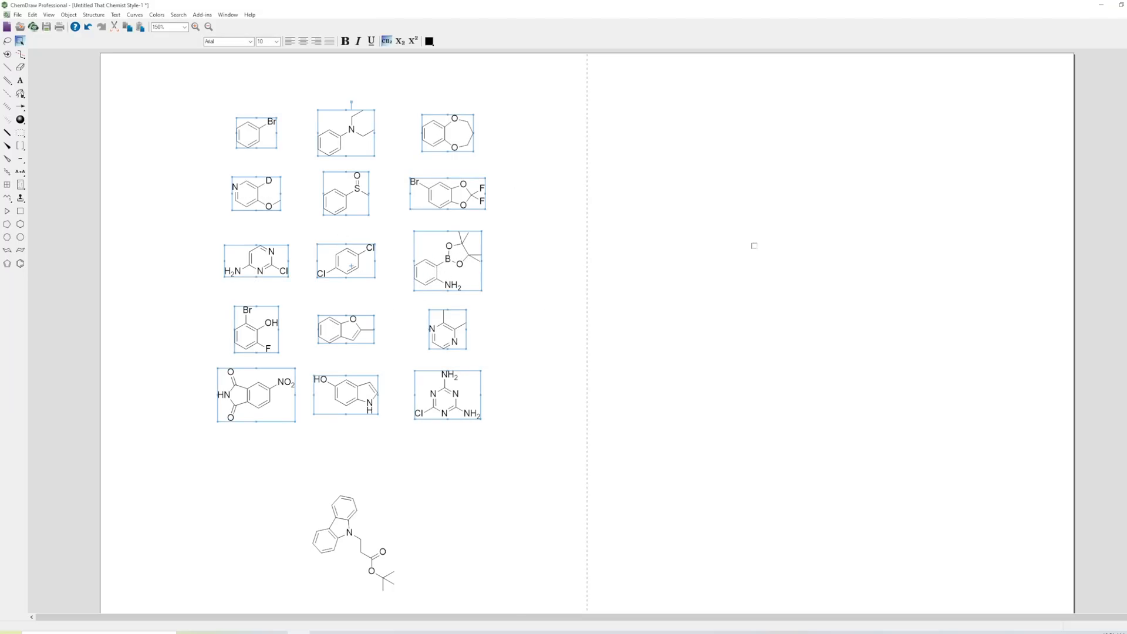
left_click(17, 14)
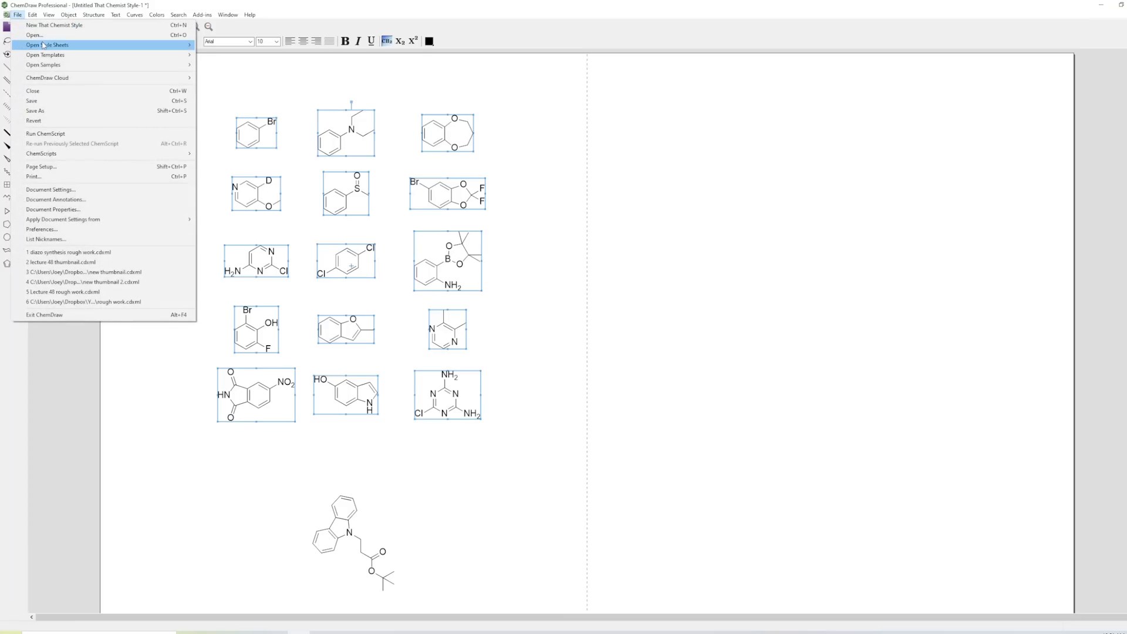
left_click(47, 44)
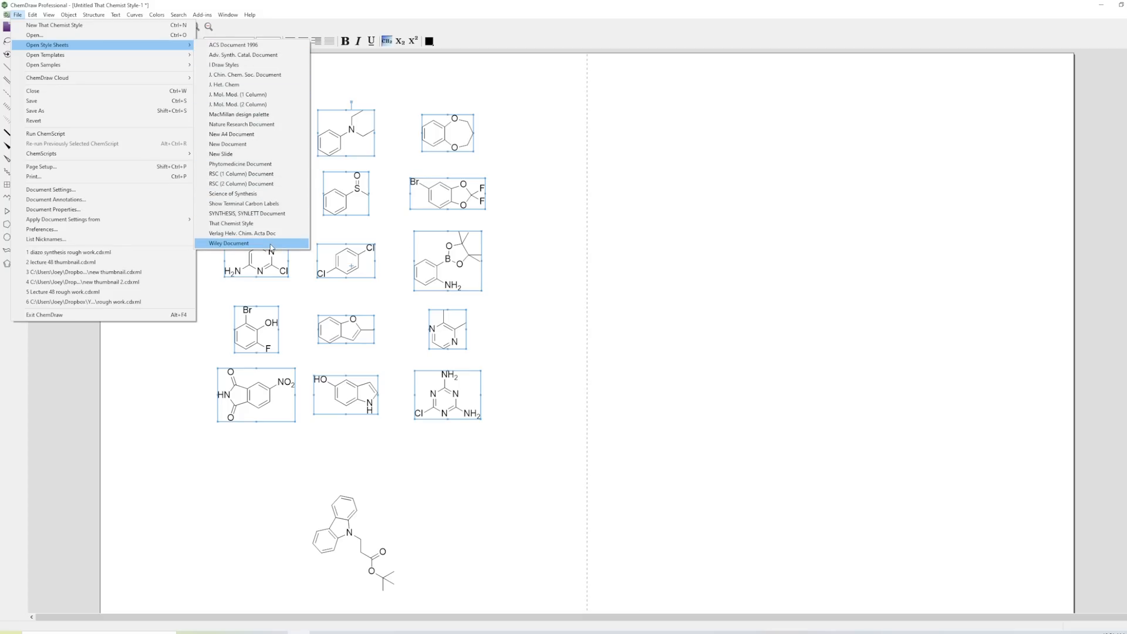
left_click(227, 14)
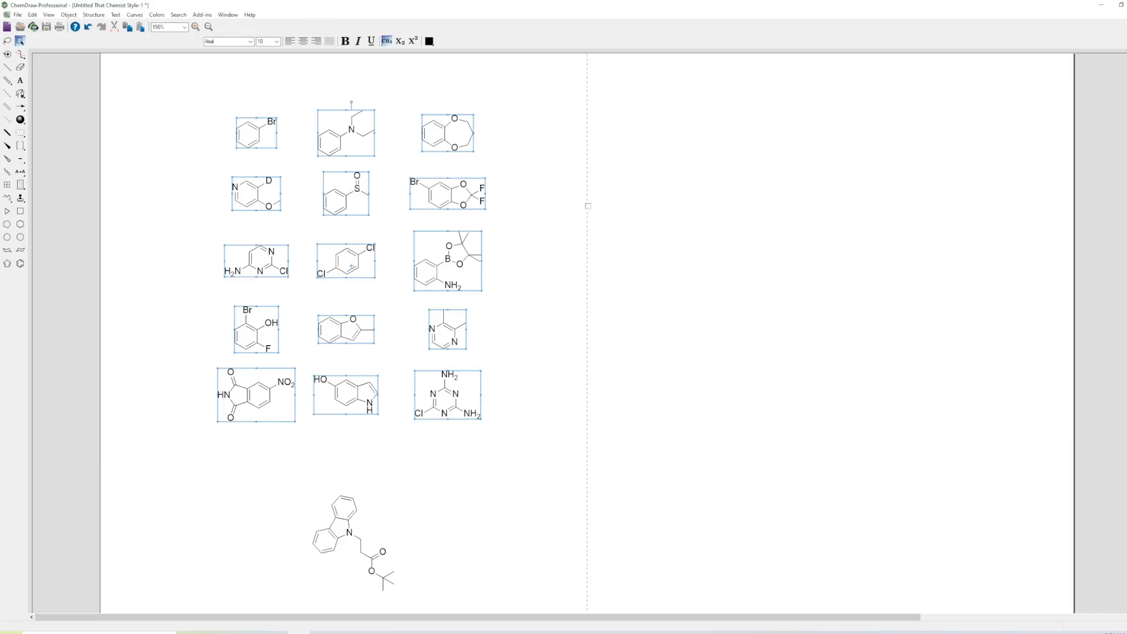
left_click(206, 27)
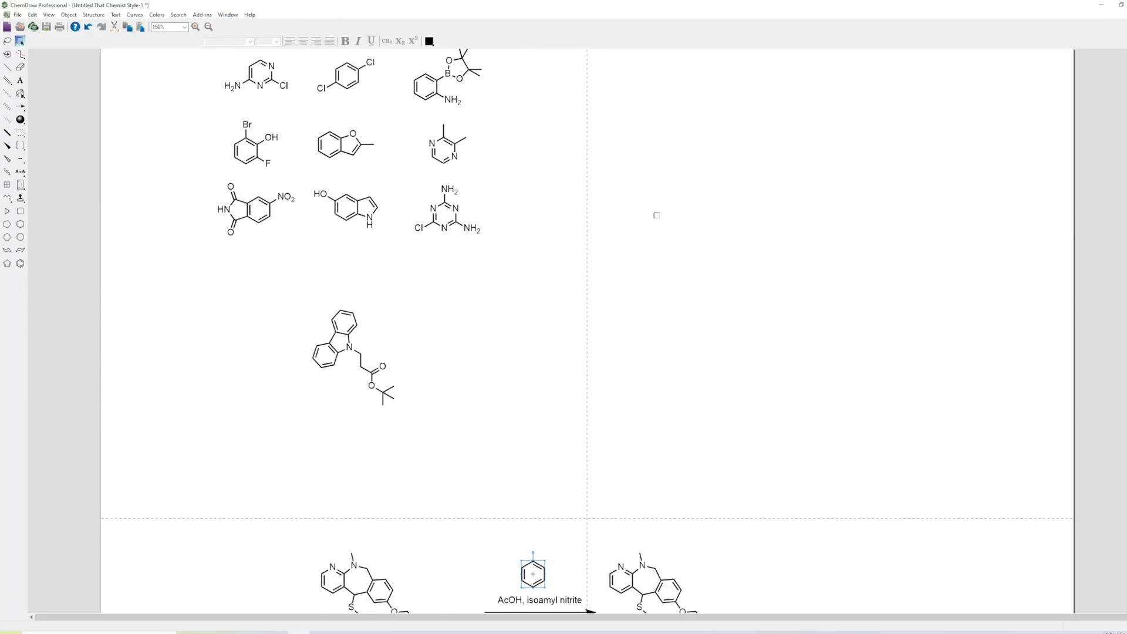
scroll("up", 3)
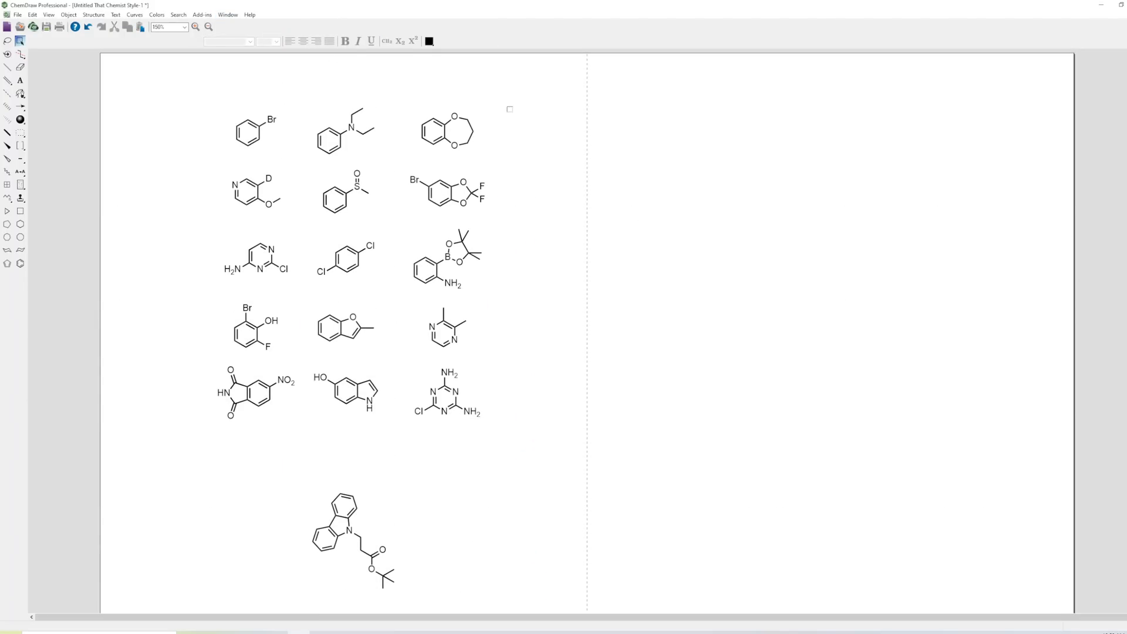
Step: Predict 1H-NMR shifts for the bromo-difluorobenzodioxole structure
left_click(447, 191)
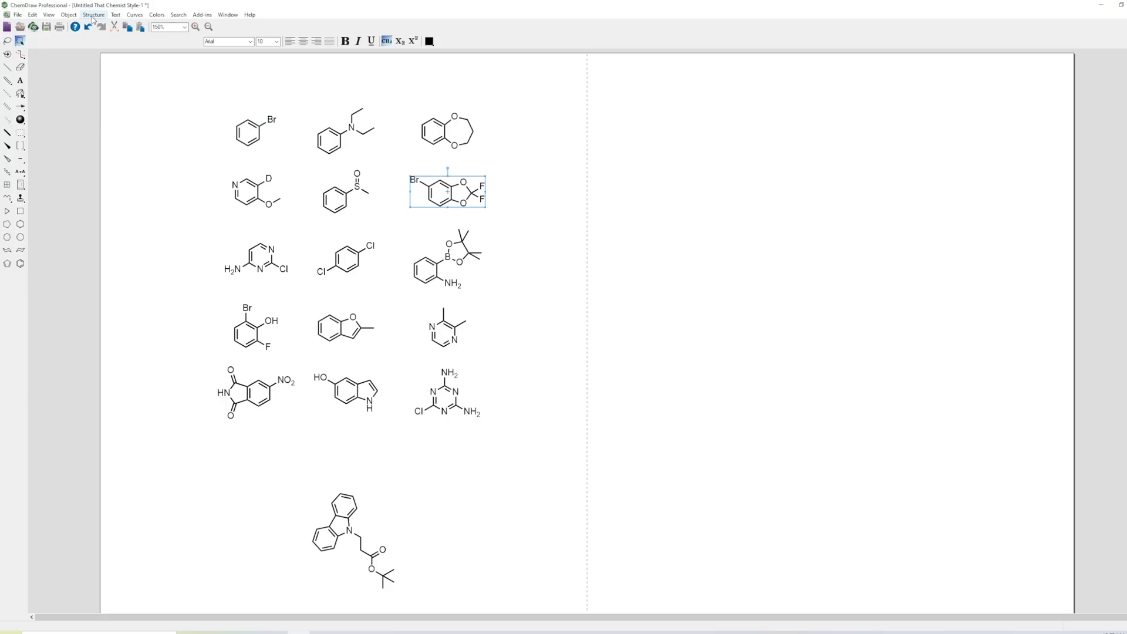
left_click(92, 14)
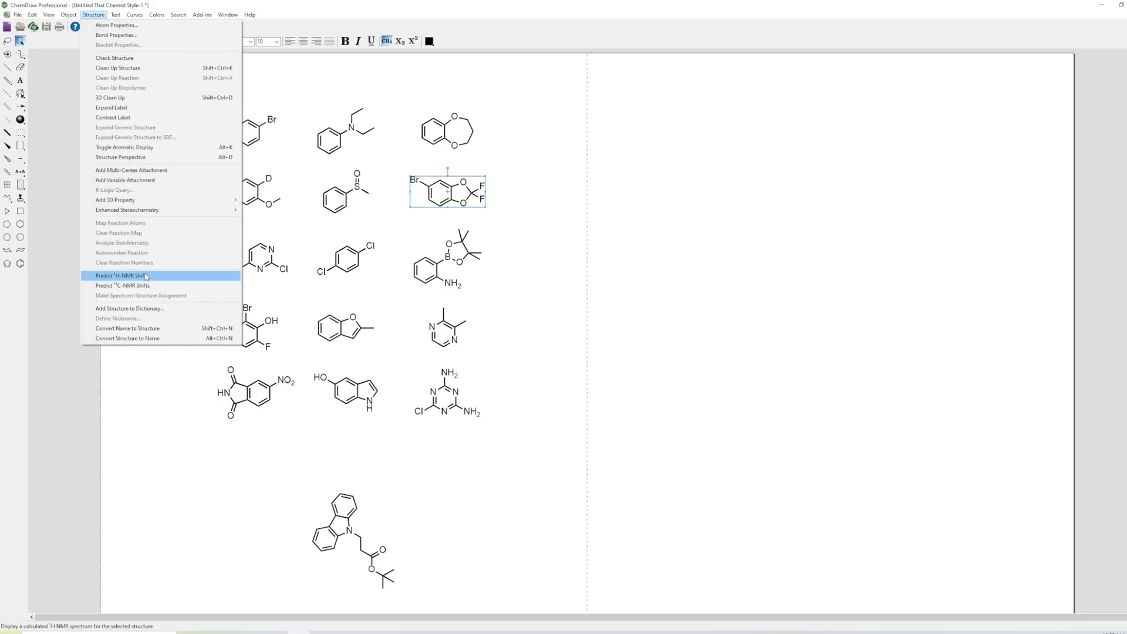
mouse_move(144, 280)
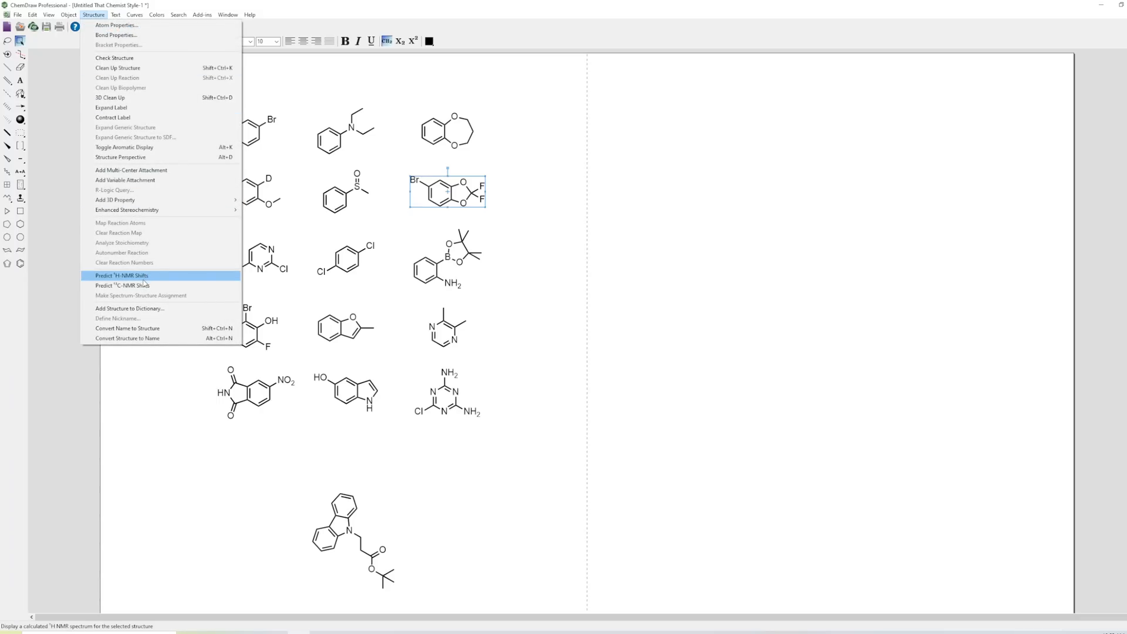
left_click(121, 275)
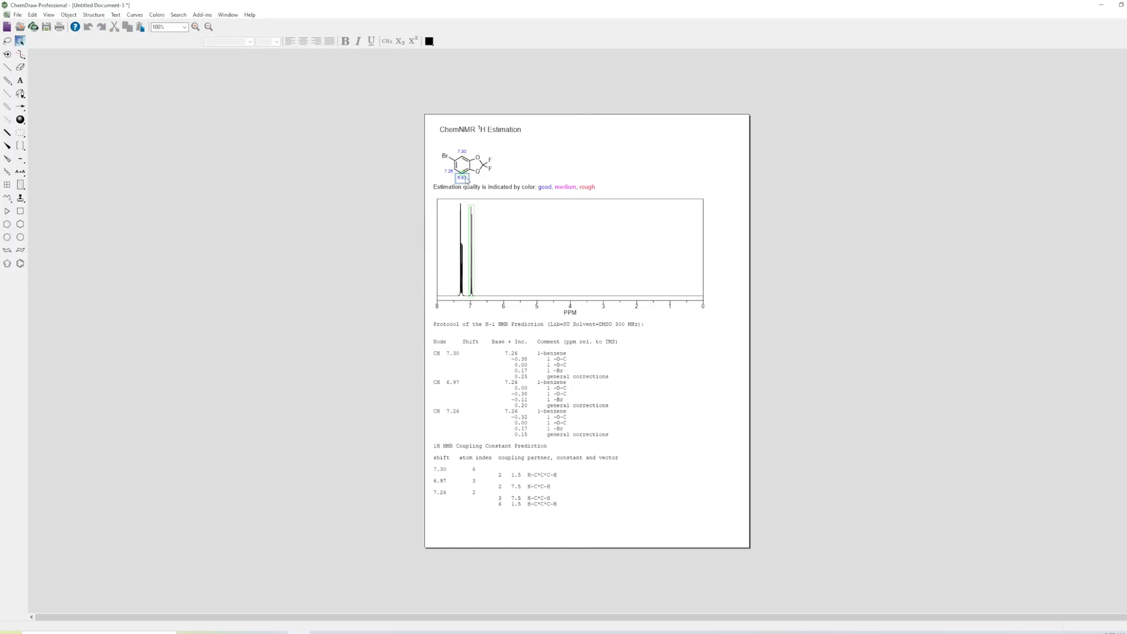
Step: Magnify the NMR estimation report and scroll up to inspect the predicted spectrum
left_click(484, 281)
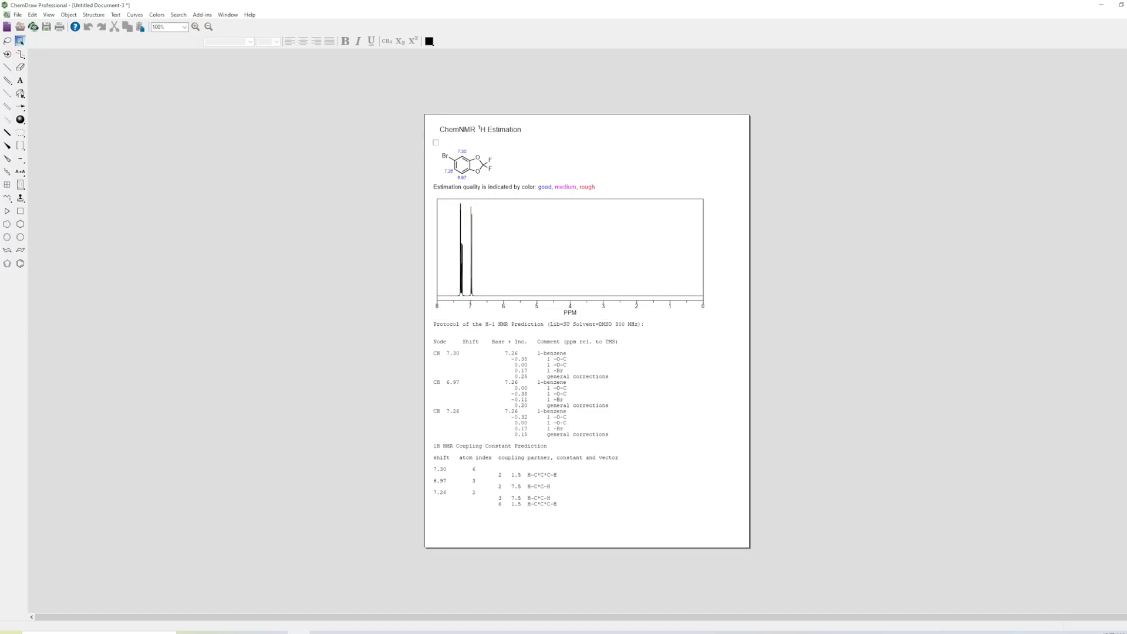
left_click(436, 142)
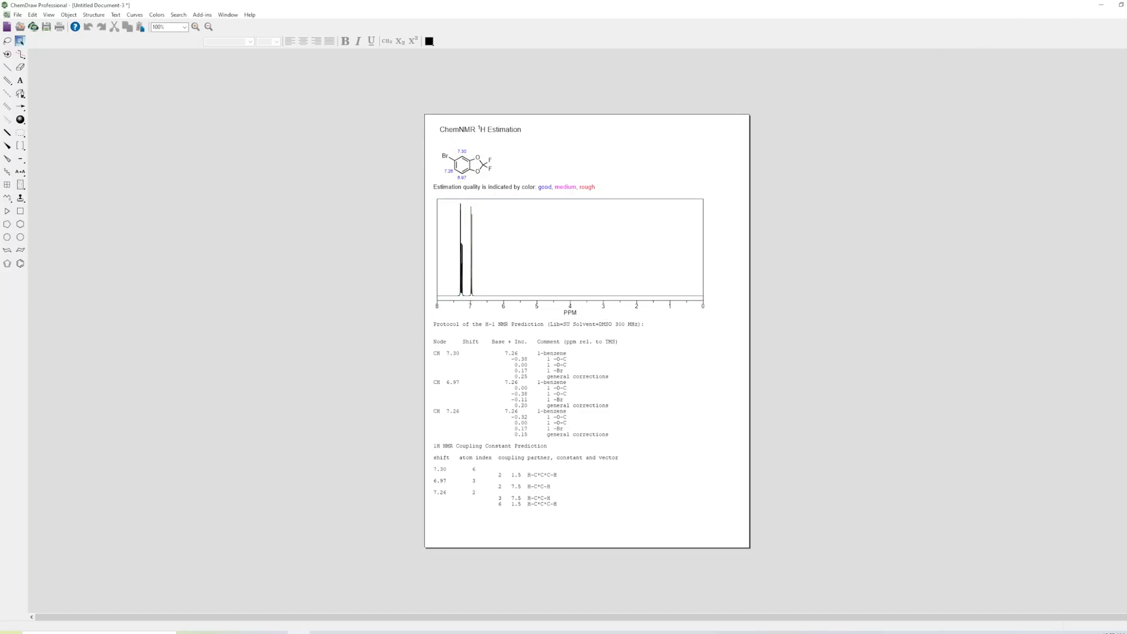
left_click(196, 27)
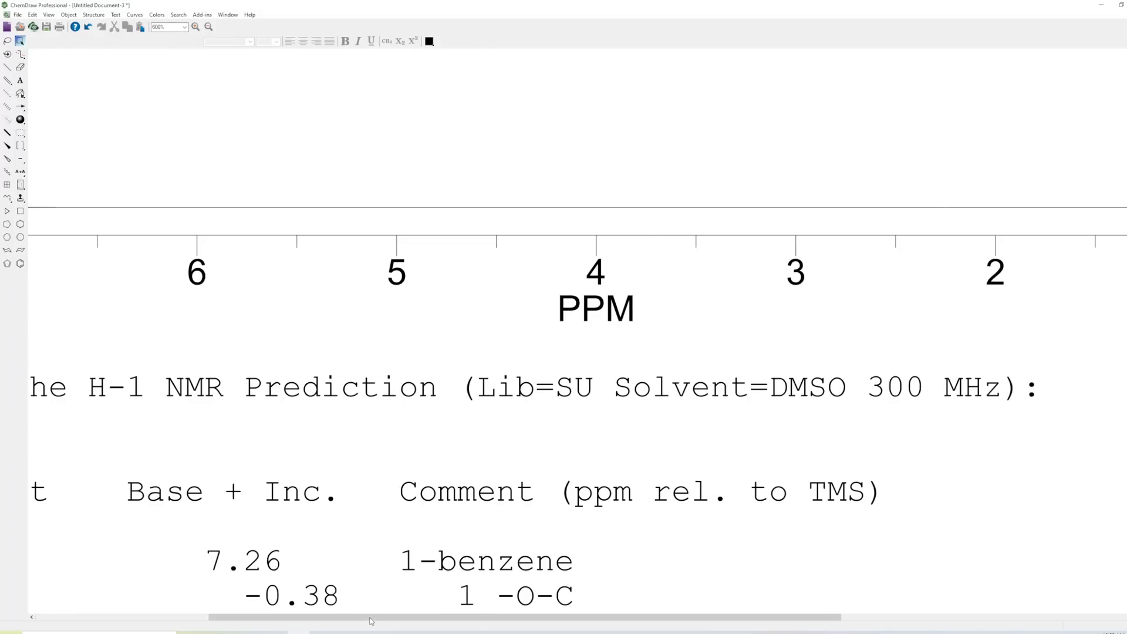
scroll("up", 3)
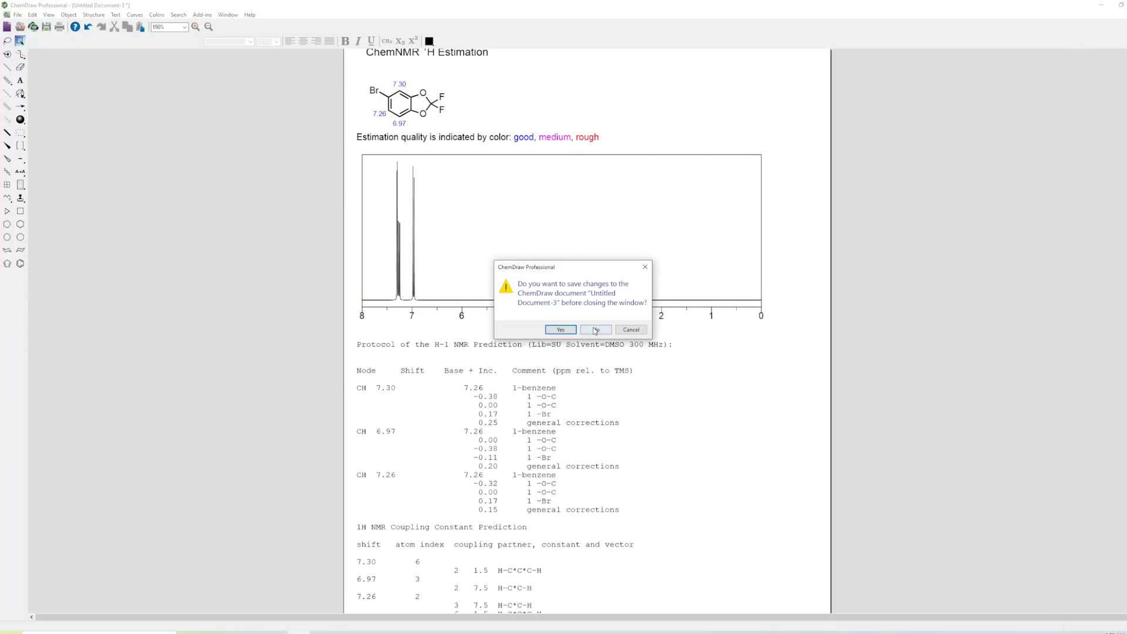
left_click(597, 329)
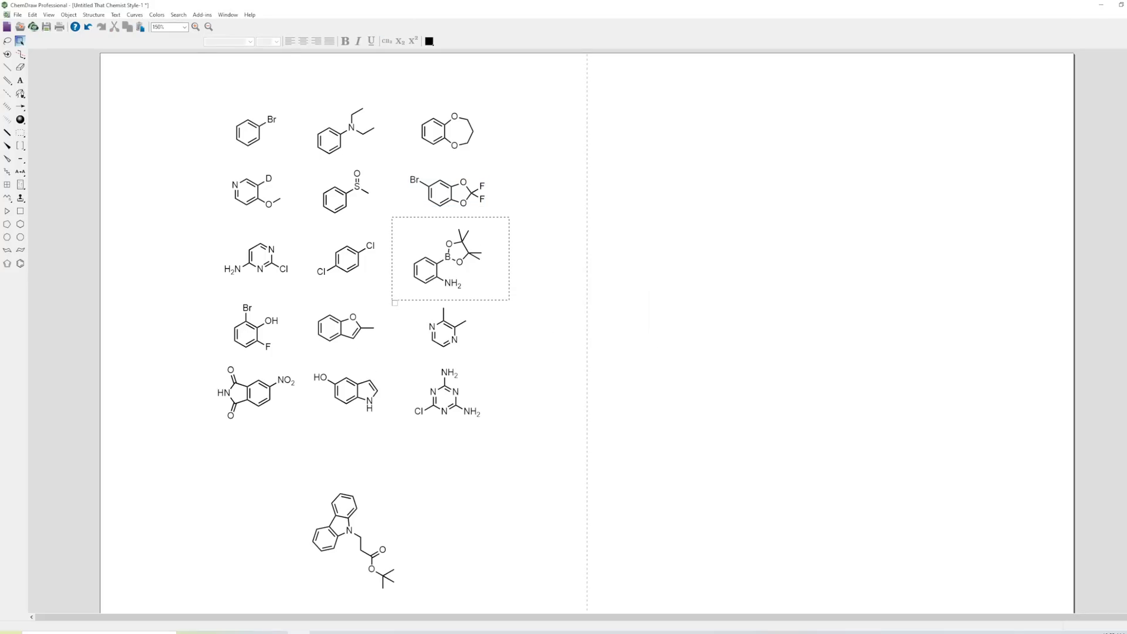
left_click(93, 14)
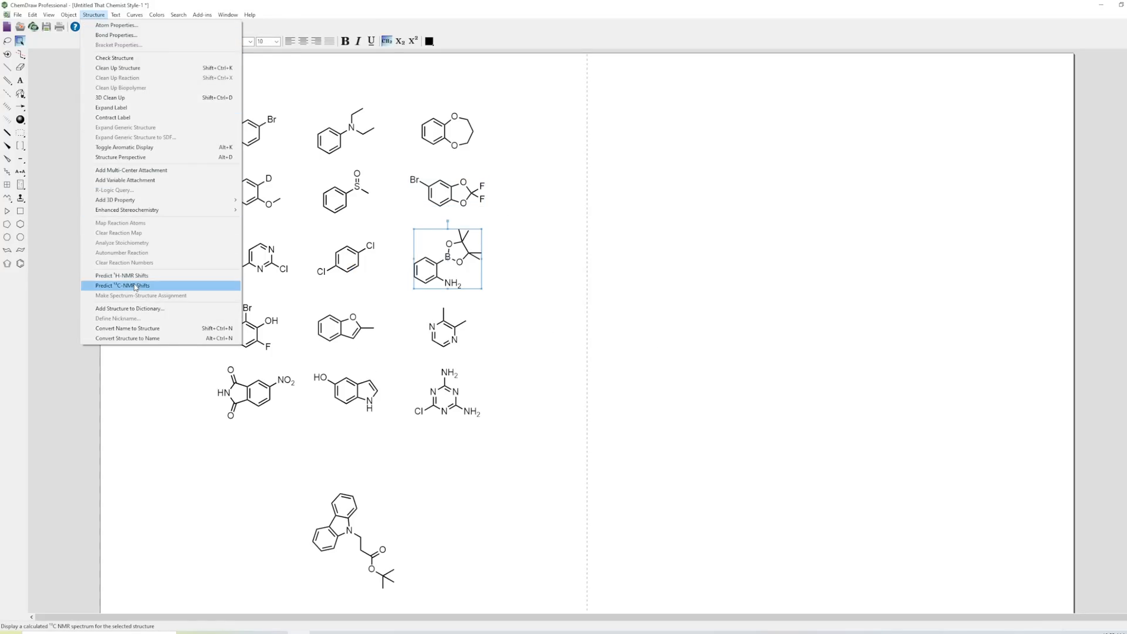
left_click(122, 285)
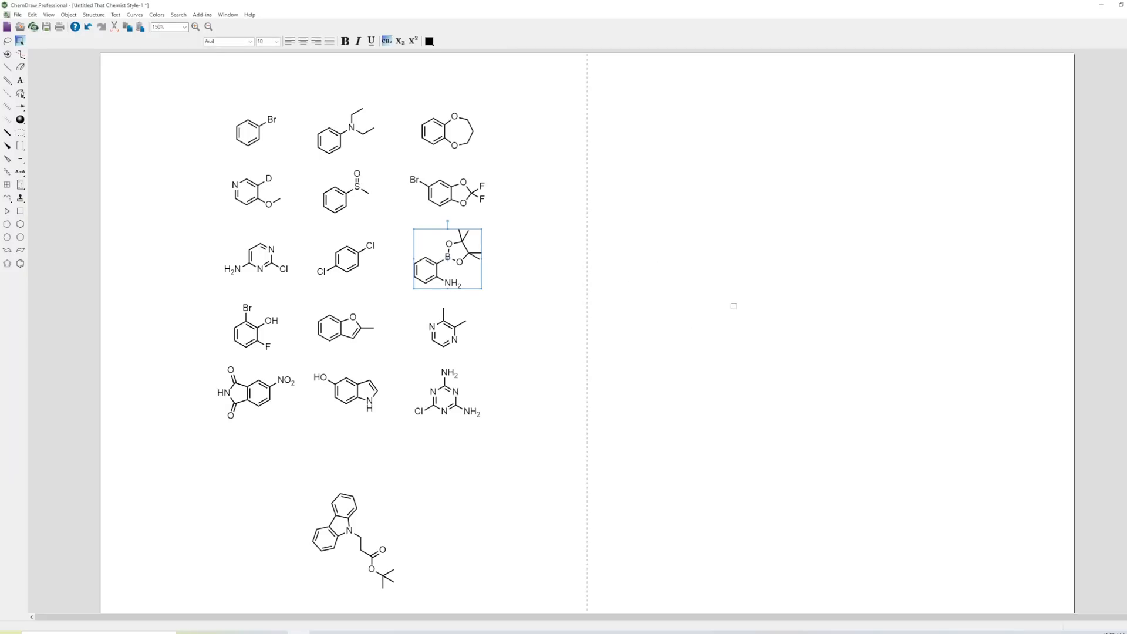
left_click(546, 261)
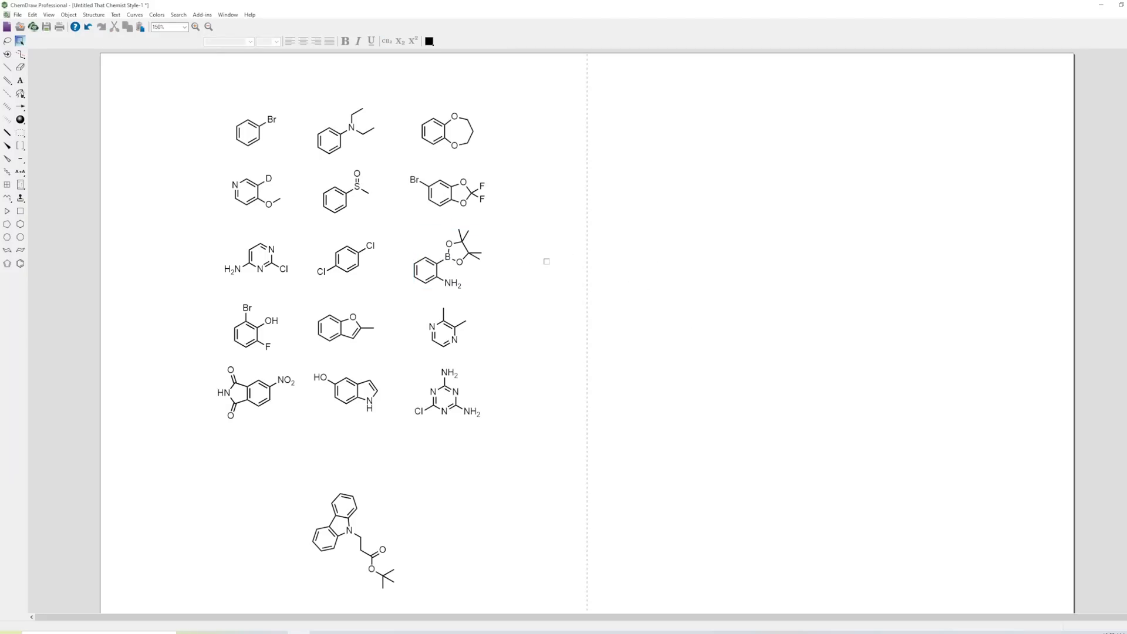
mouse_move(653, 279)
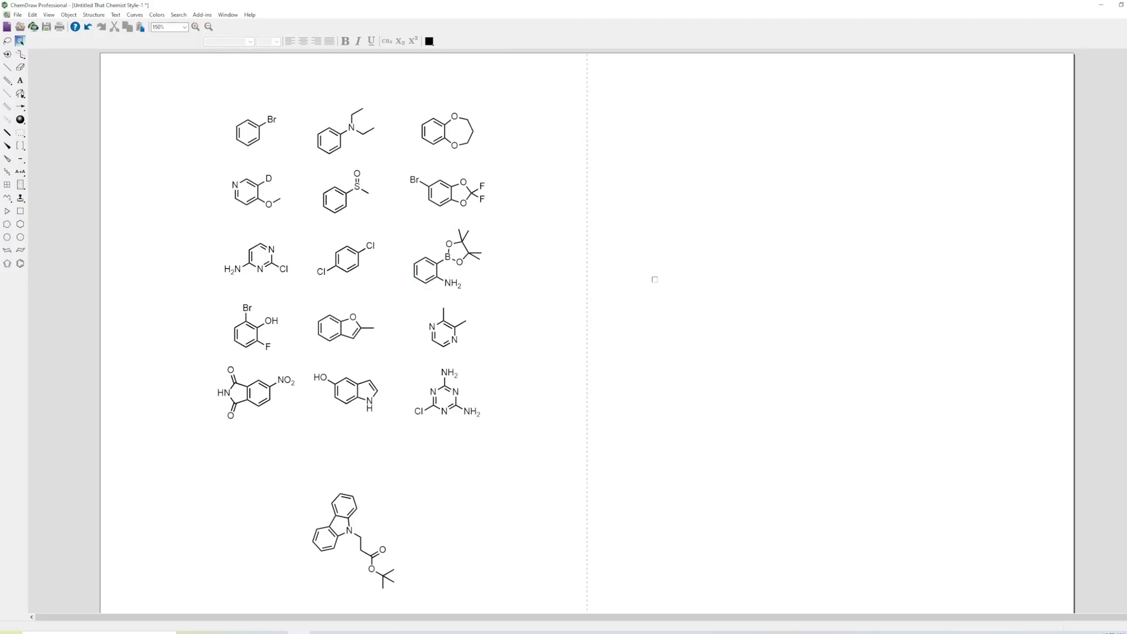
mouse_move(753, 272)
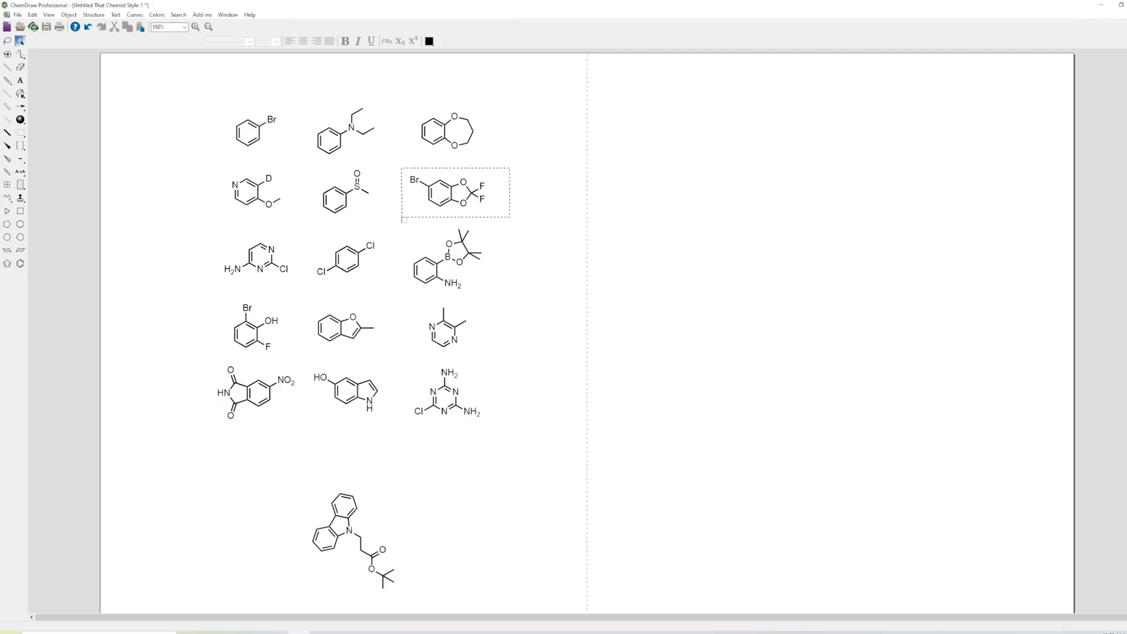
left_click(447, 191)
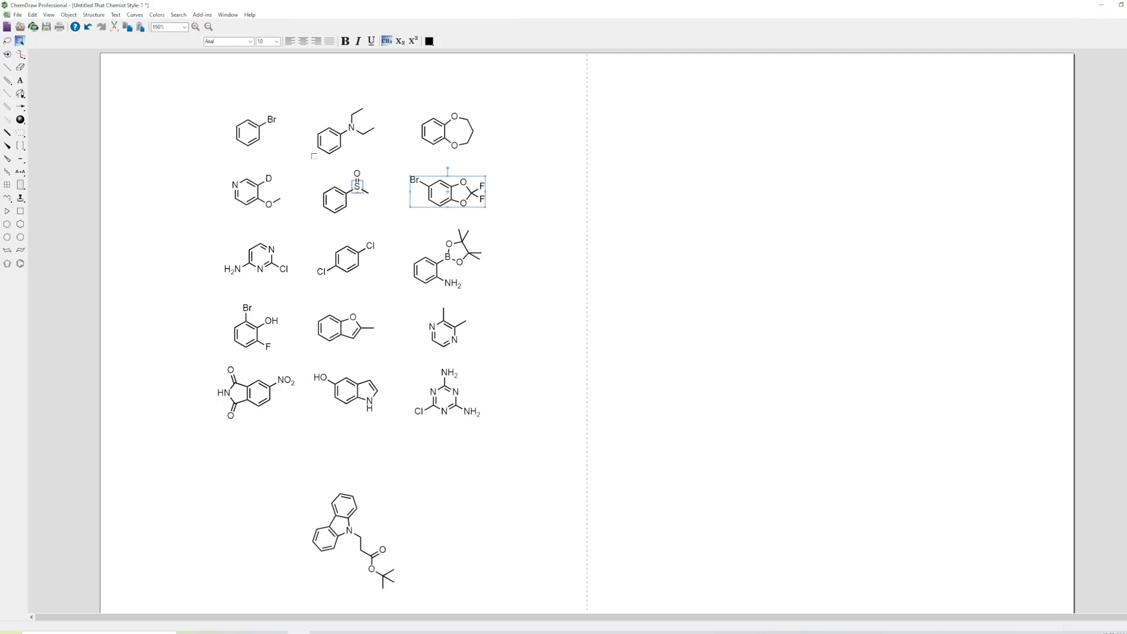
left_click(33, 14)
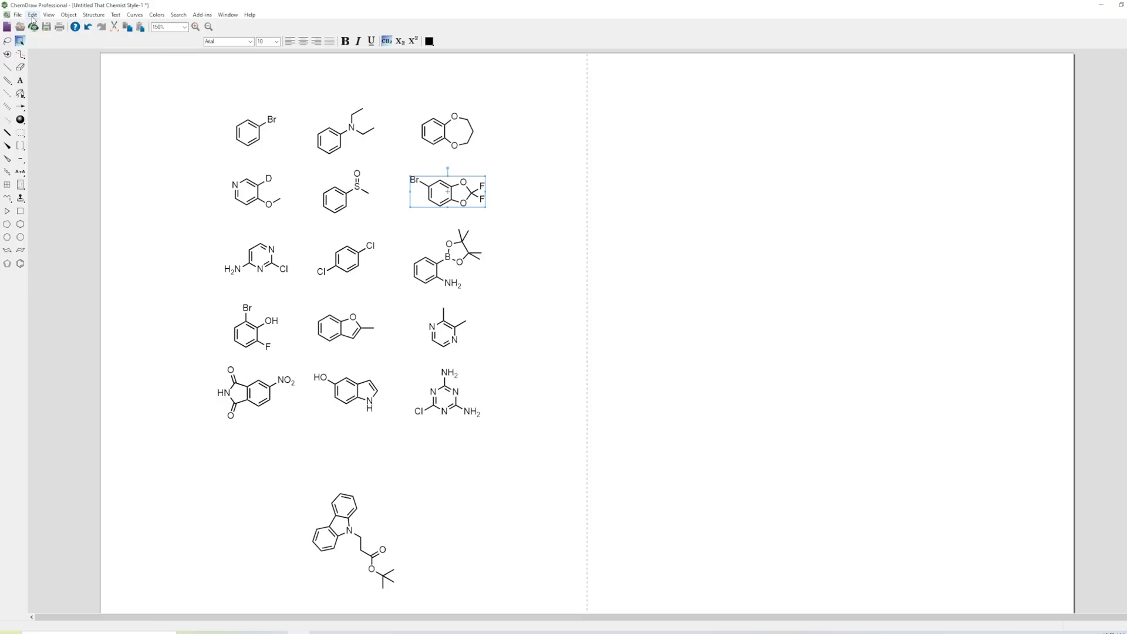
left_click(33, 15)
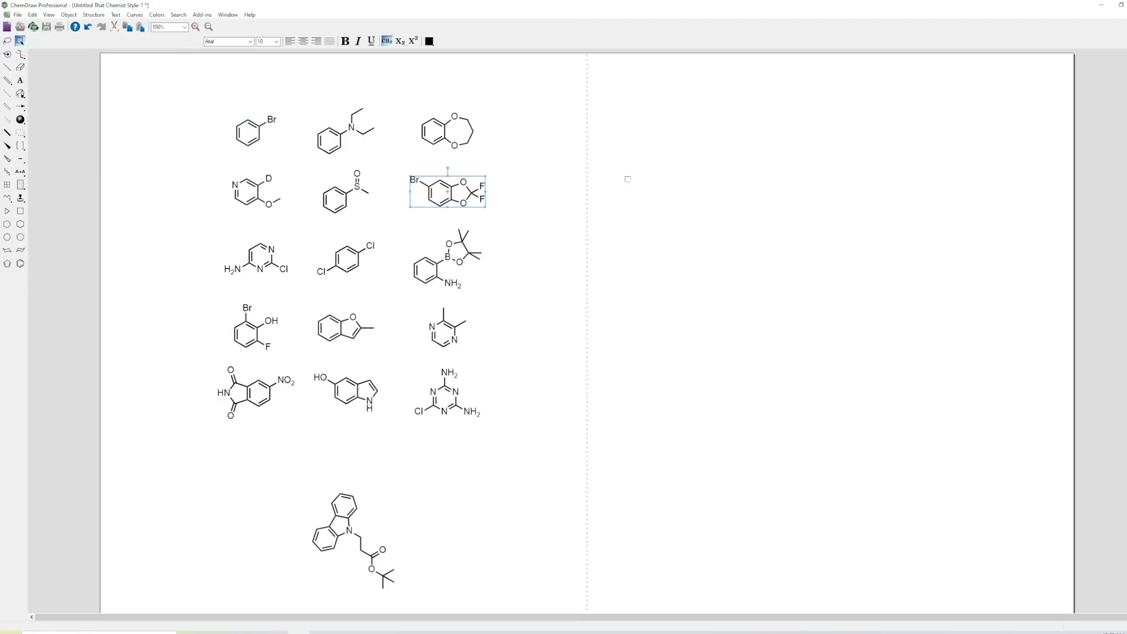
mouse_move(627, 294)
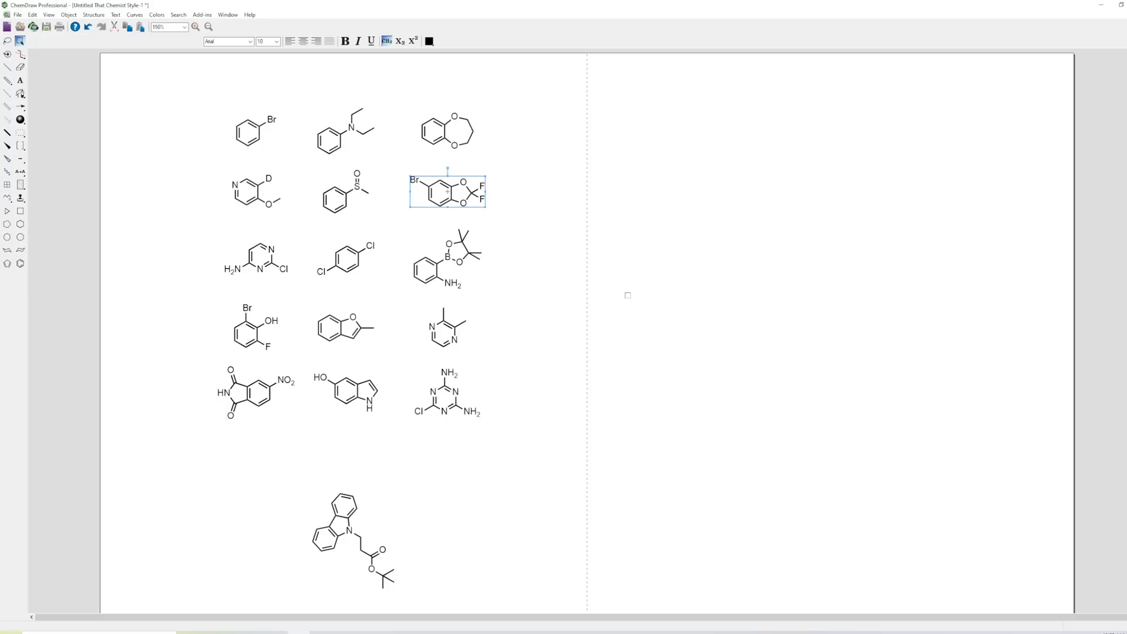
left_click(471, 411)
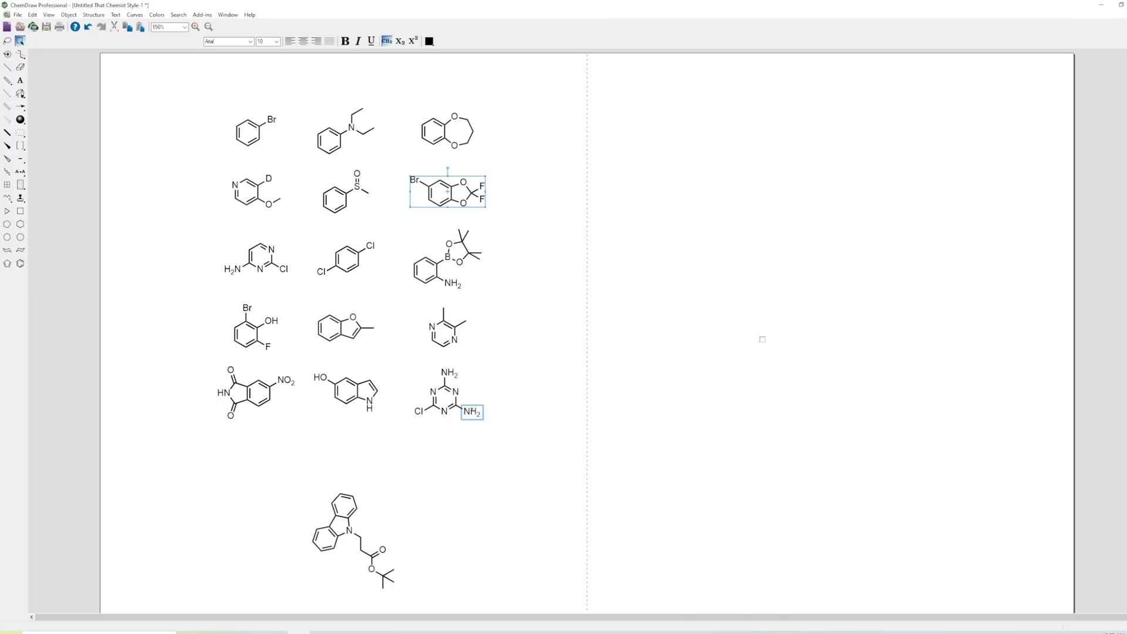
left_click(704, 164)
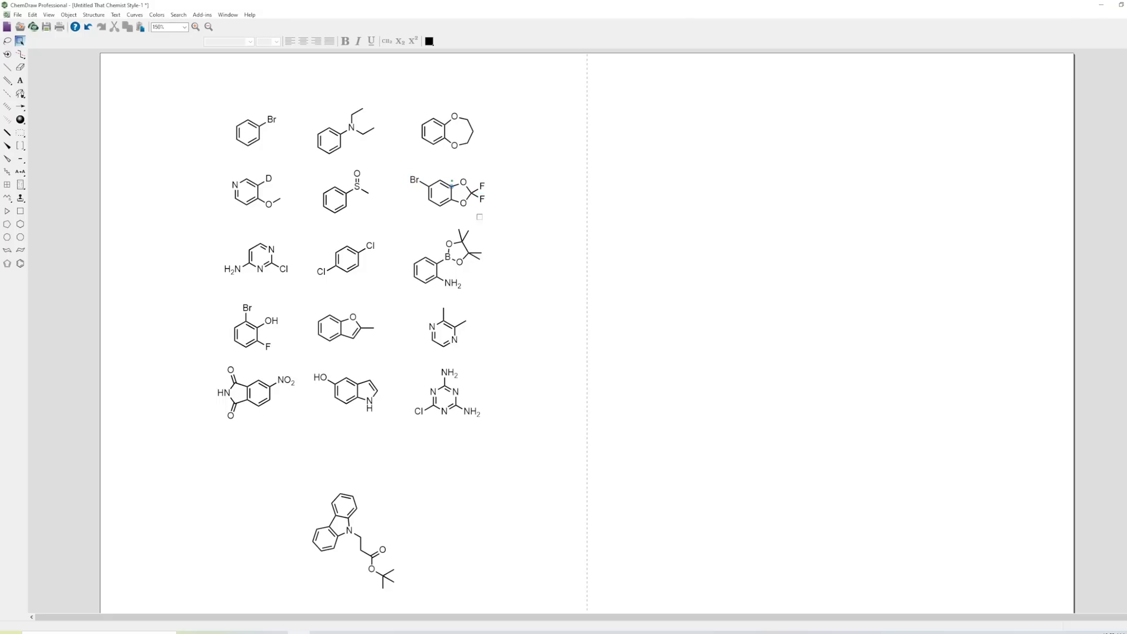
left_click(481, 200)
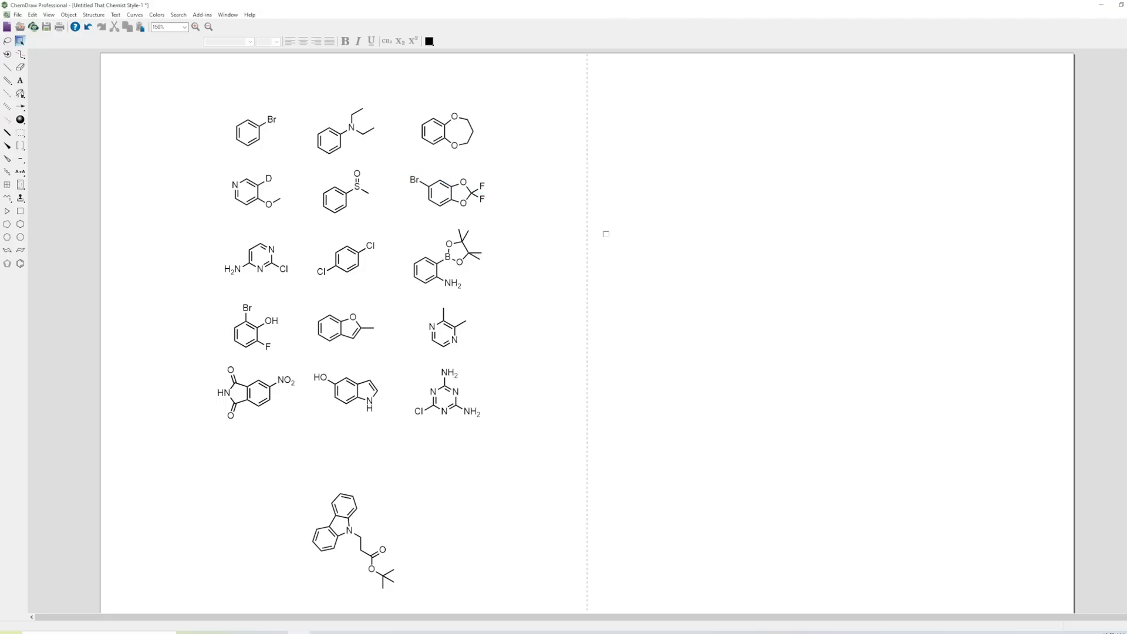
Step: Copy the bromo-difluorobenzodioxole onto the right half of the page
left_click(447, 191)
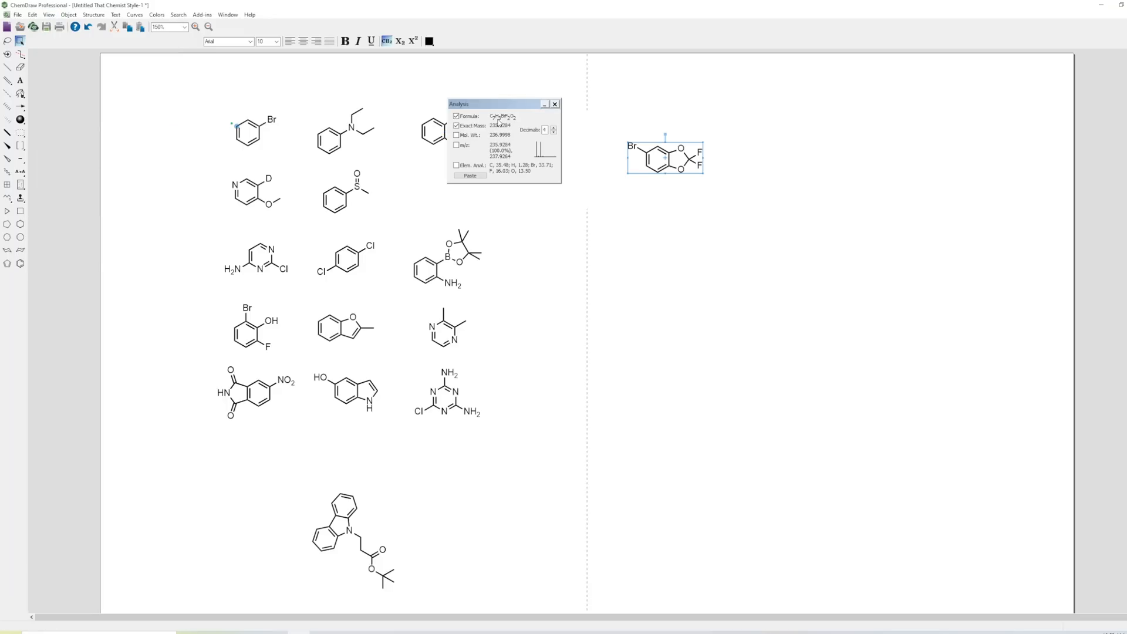
left_click(48, 14)
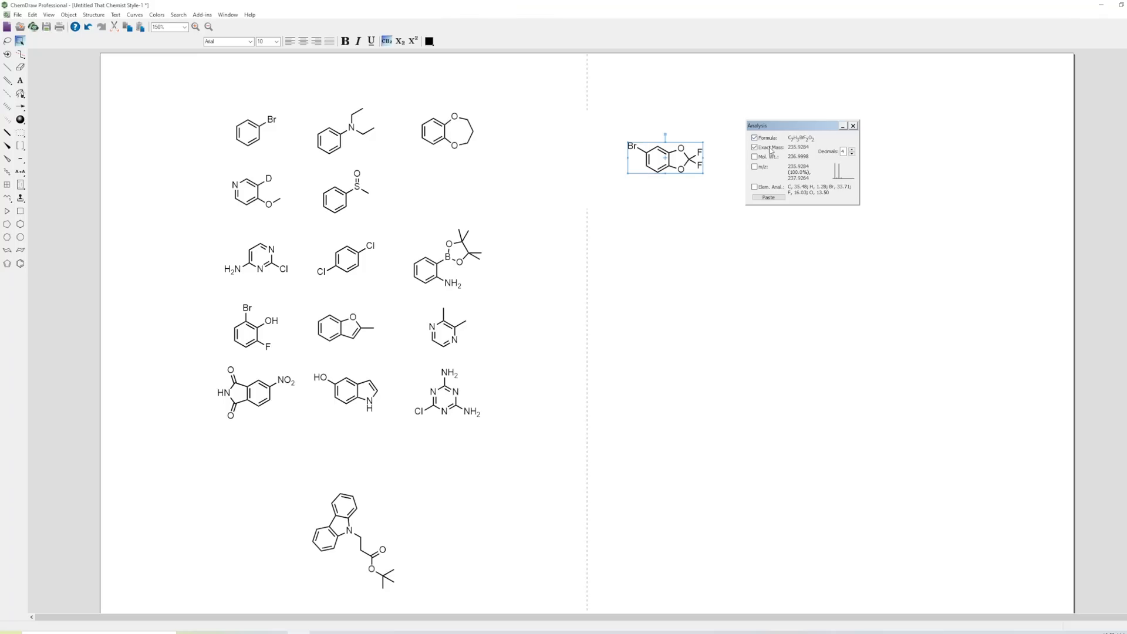
mouse_move(784, 149)
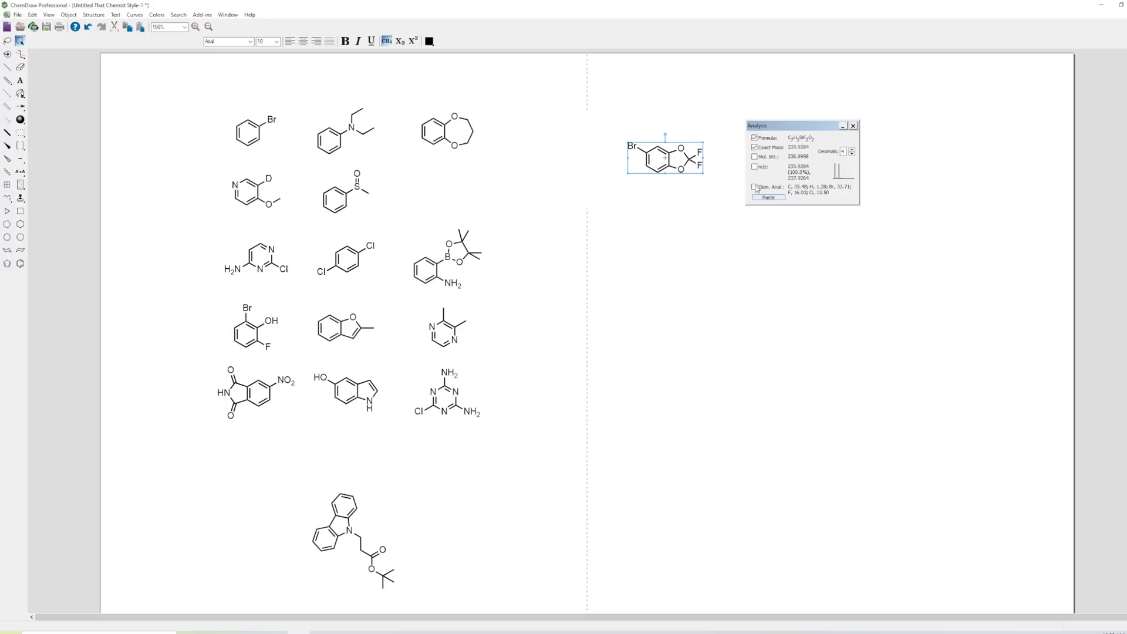
left_click(20, 80)
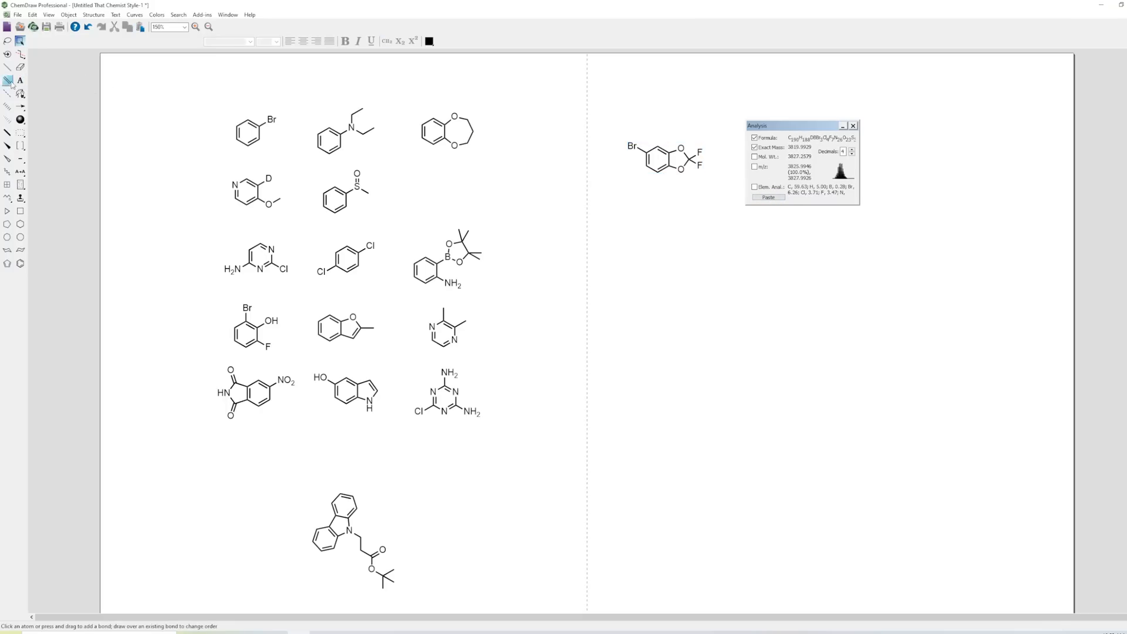
left_click(20, 79)
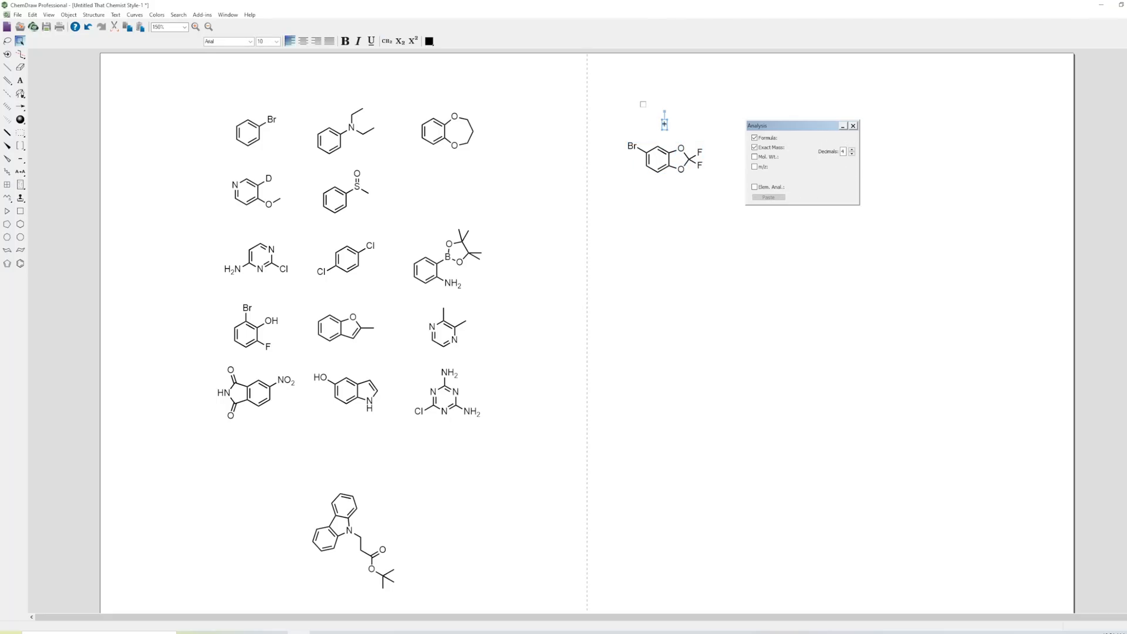
Step: Show the Analysis window and select the copied structure to read its formula and exact mass
left_click(664, 156)
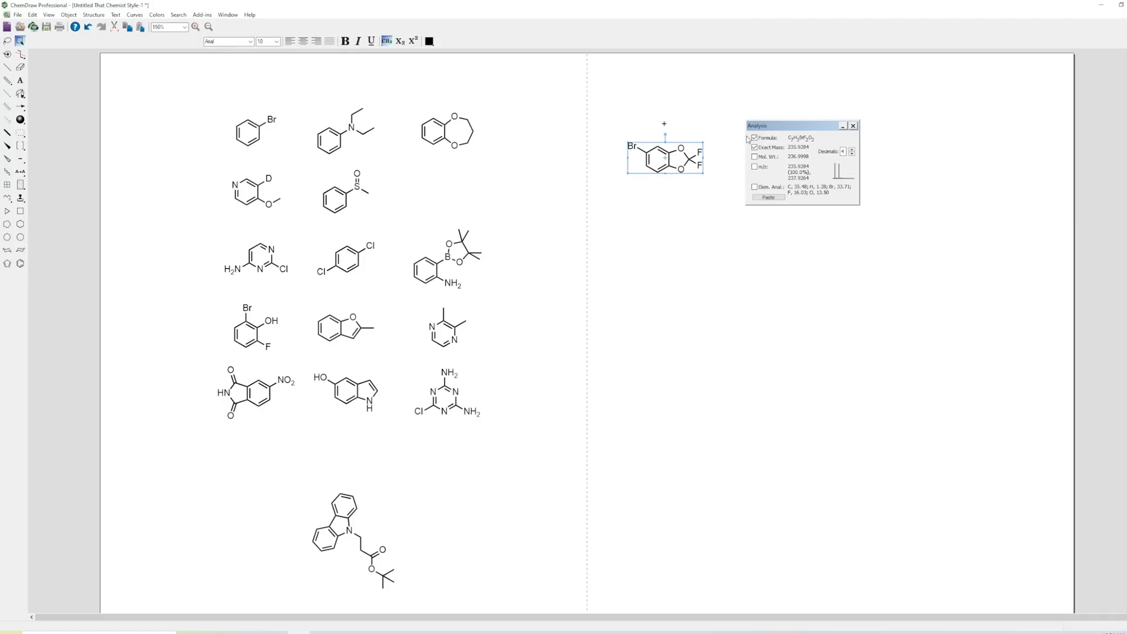
left_click(753, 146)
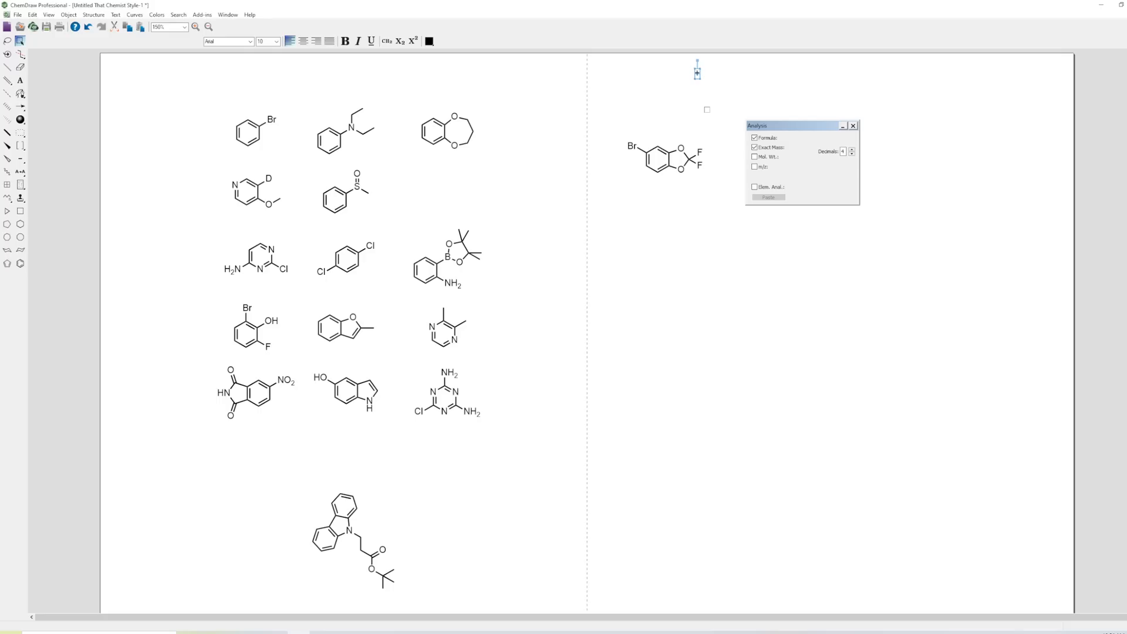
left_click(664, 159)
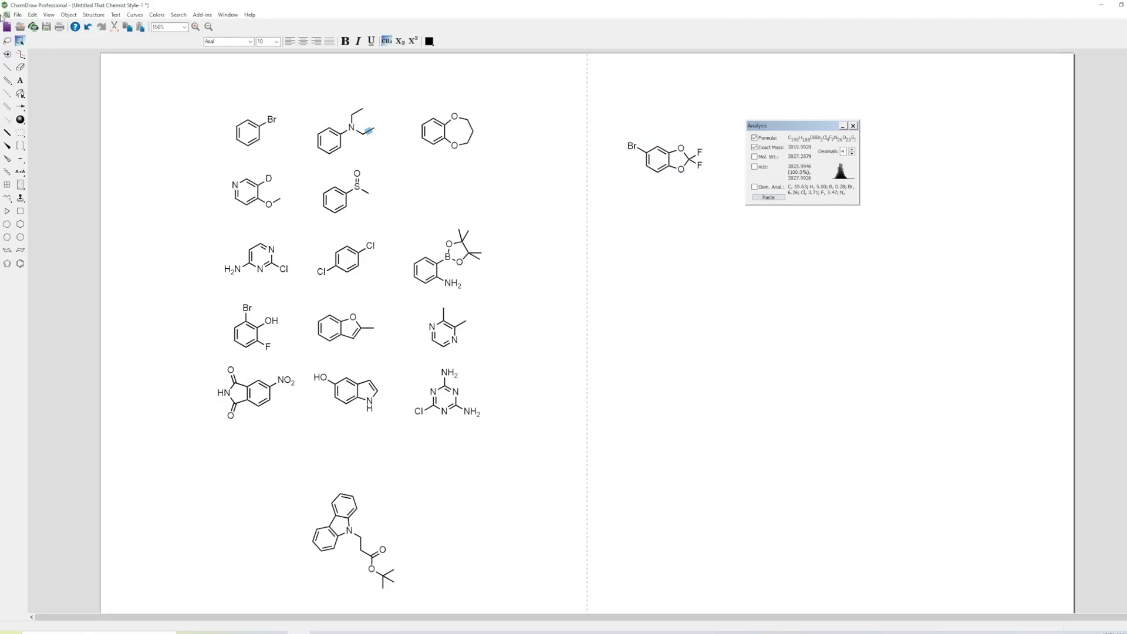
Step: Add a Na+ text label beside the copied structure and select both for the adduct analysis
left_click(20, 158)
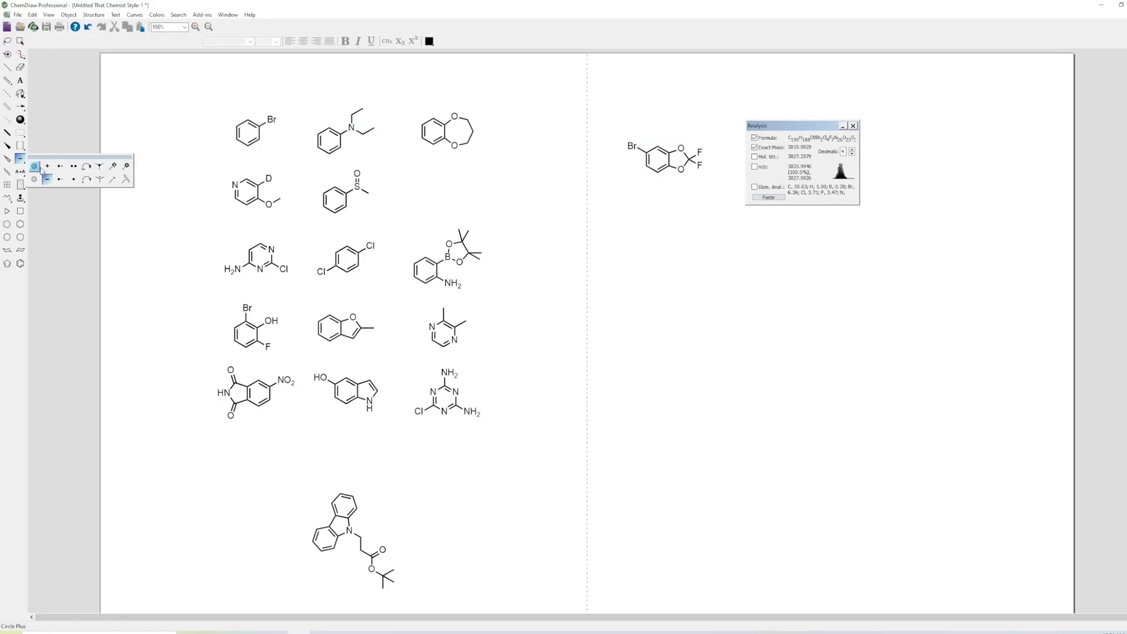
left_click(680, 149)
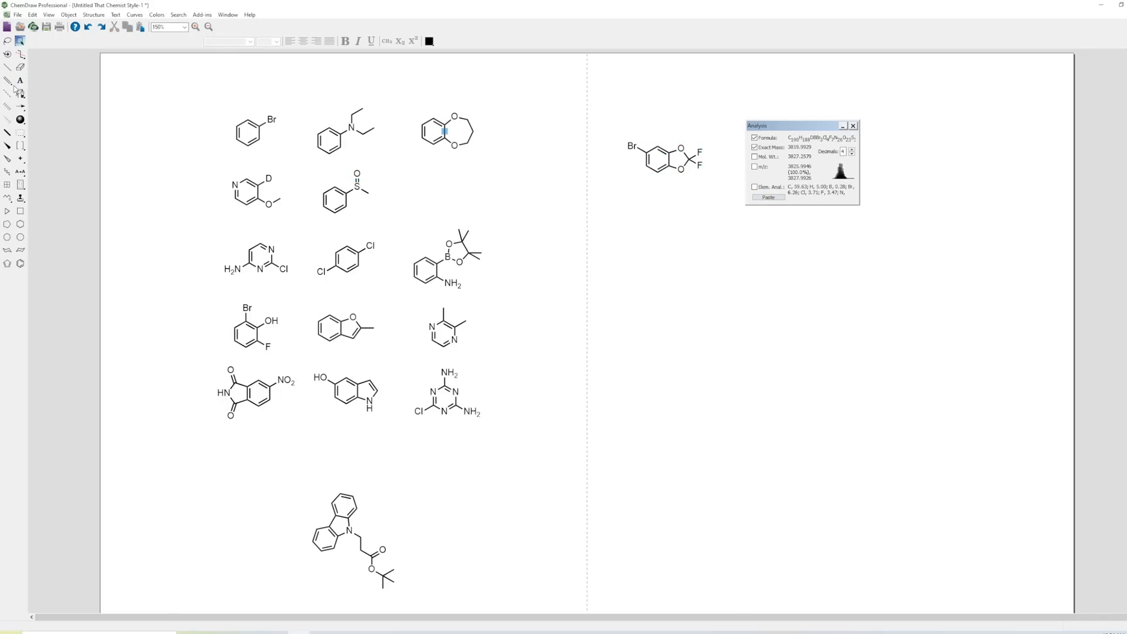
left_click(20, 80)
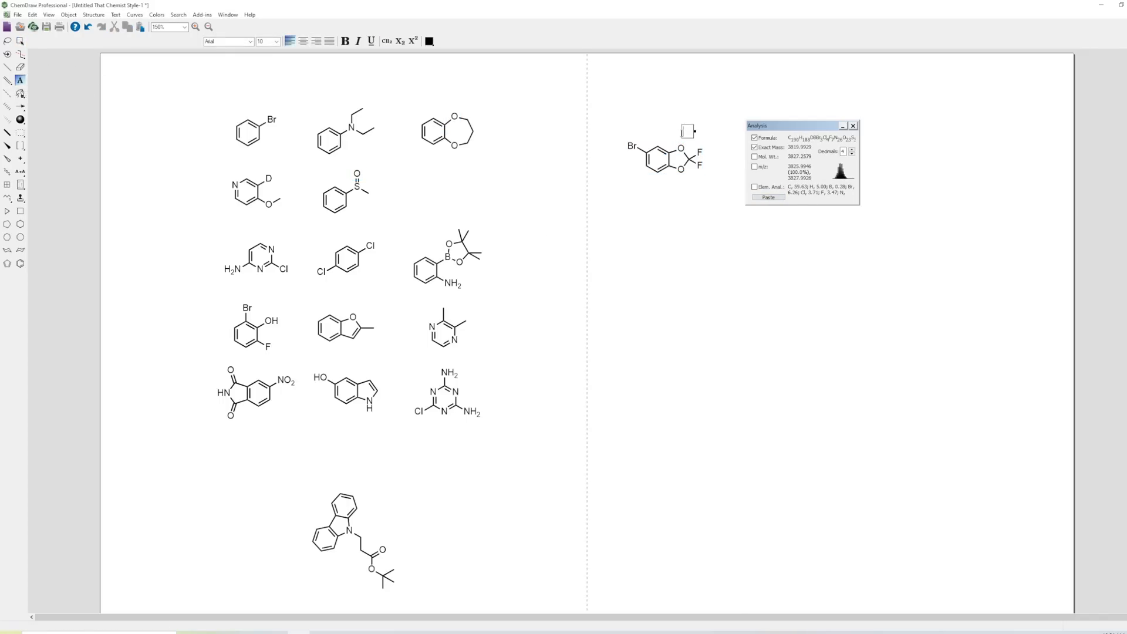
type("NA")
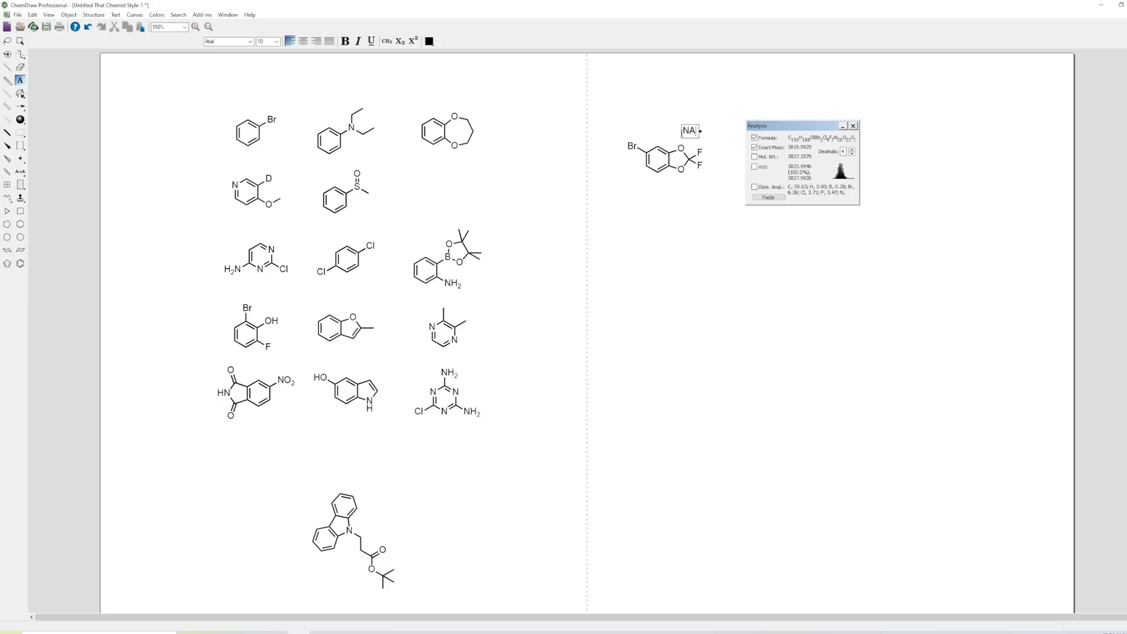
type("Na+")
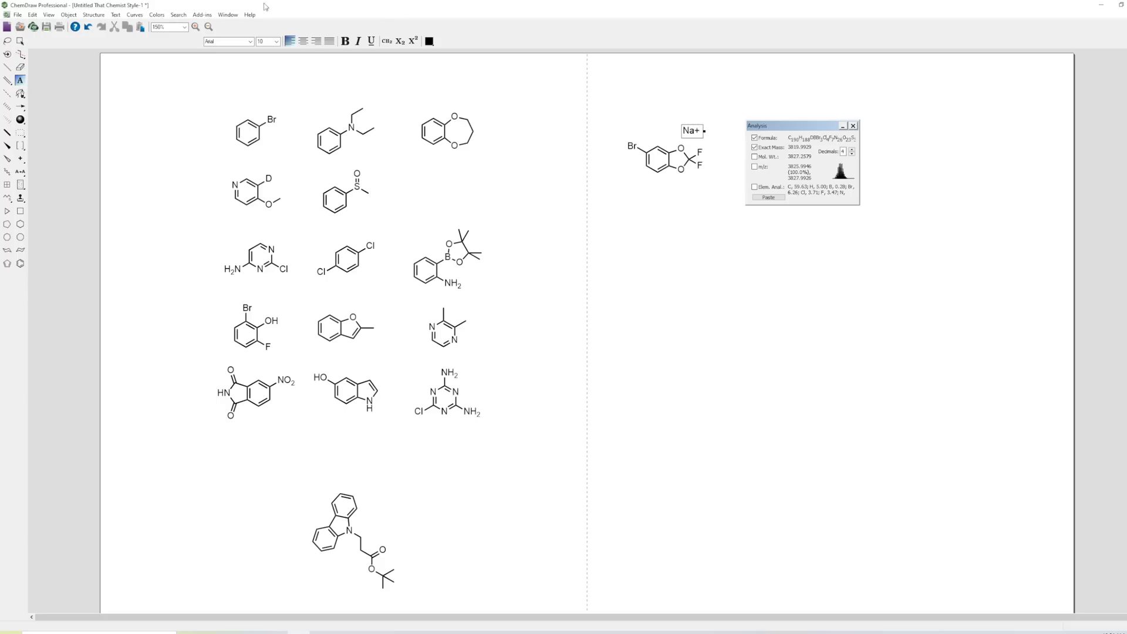
left_click(690, 130)
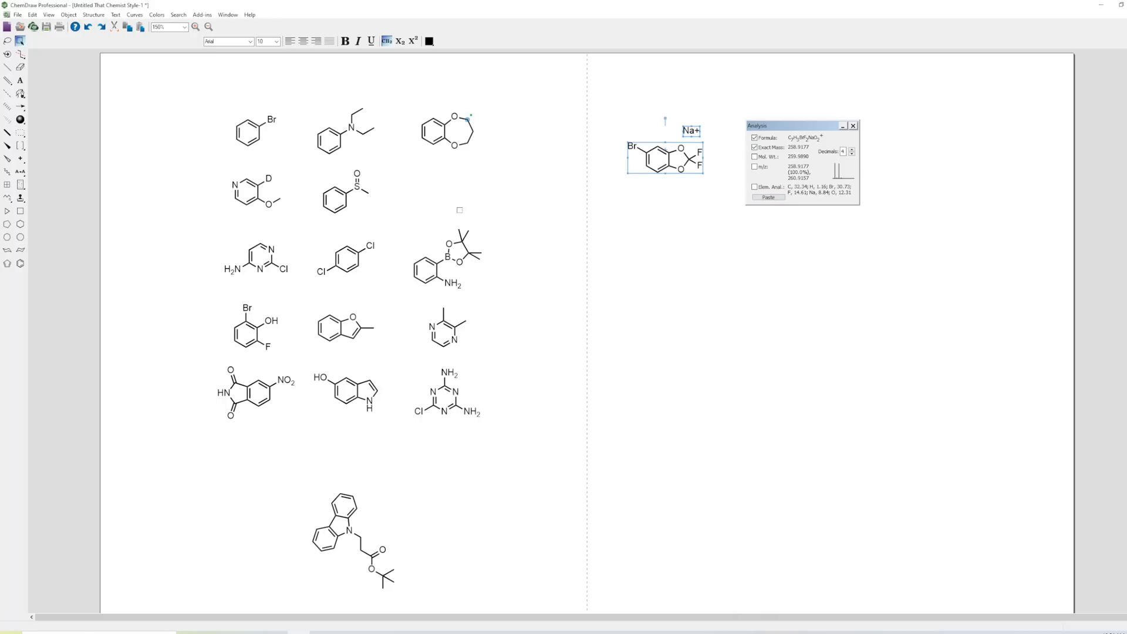
mouse_move(723, 168)
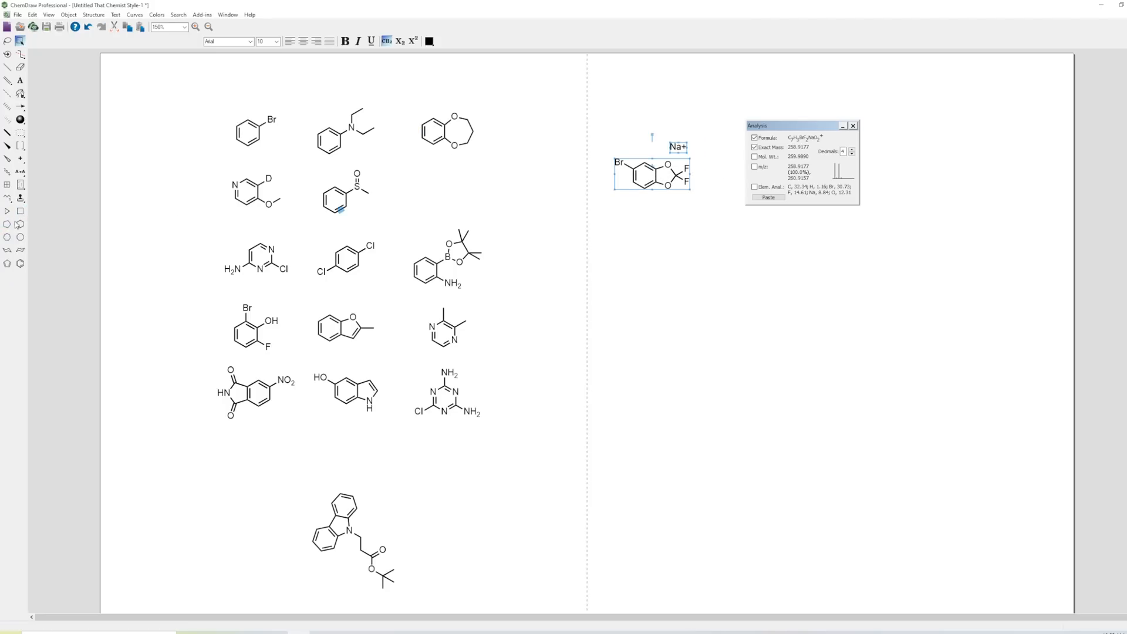
Step: Place a Li+ counter-ion text label next to the cyclopentyl anion
left_click(643, 314)
type("Li")
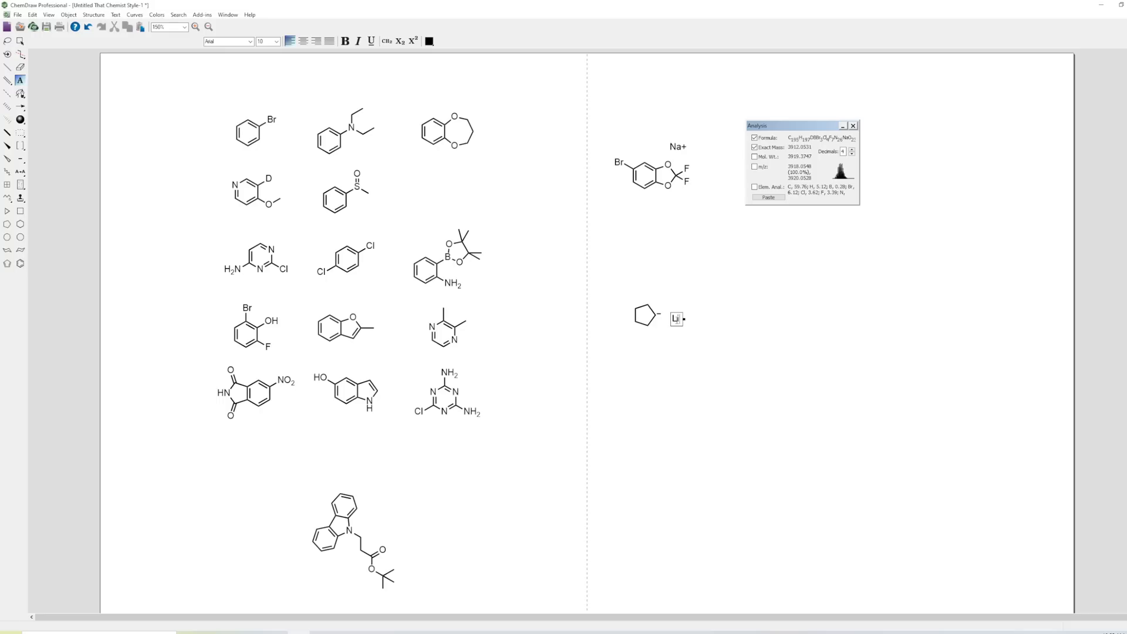
left_click(674, 318)
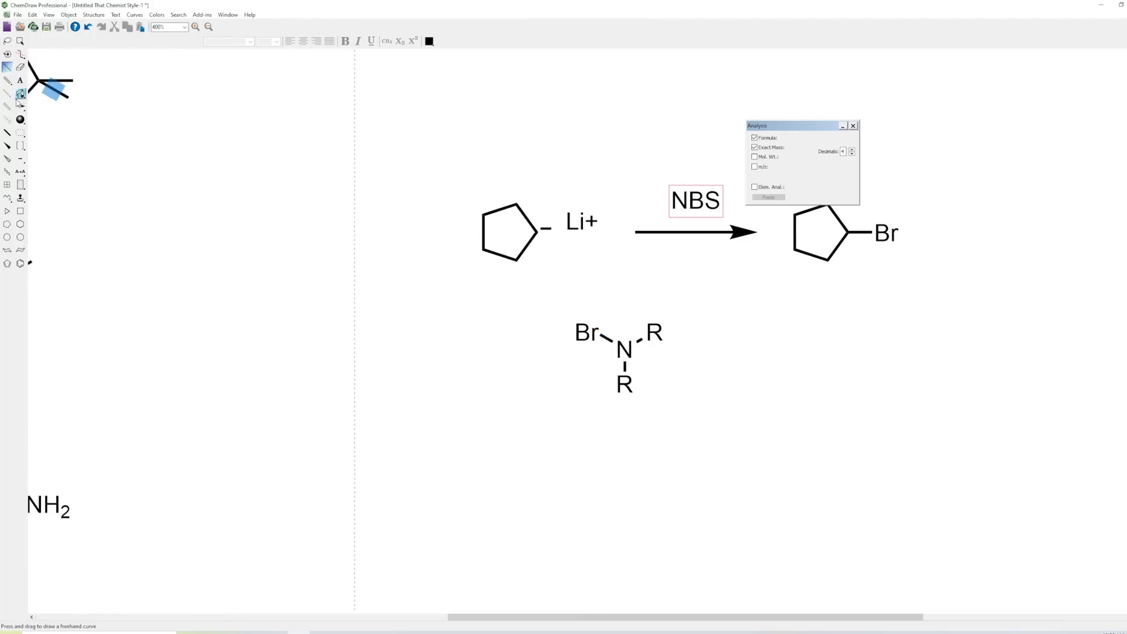
Step: Draw a curved mechanism arrow from the cyclopentyl carbanion to the Br atom, then undo it
left_click(21, 105)
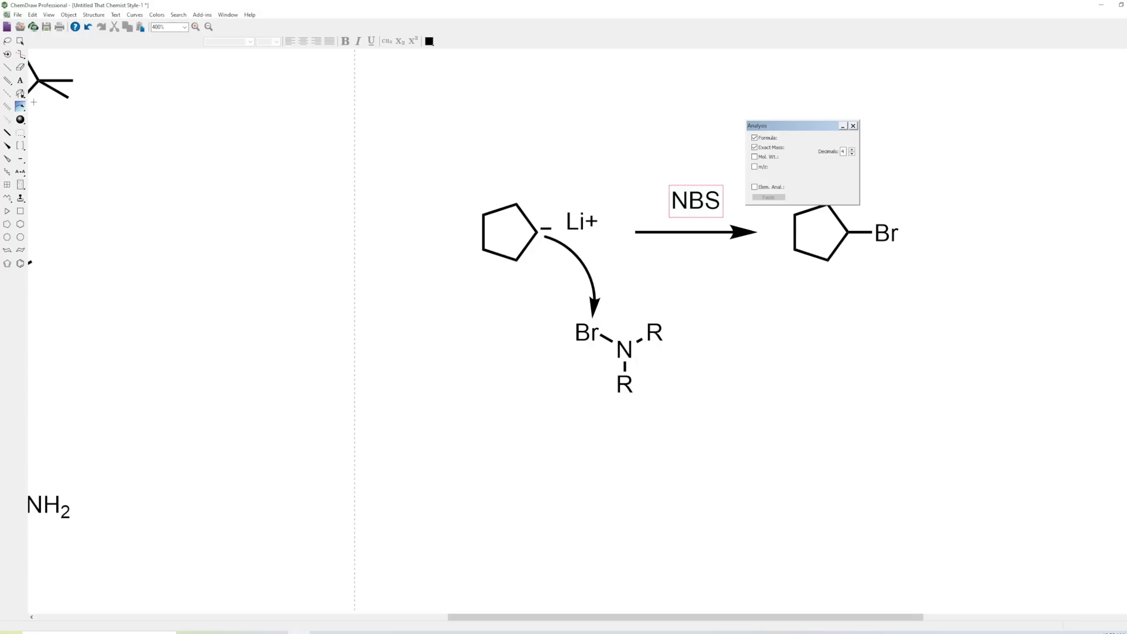
mouse_move(20, 93)
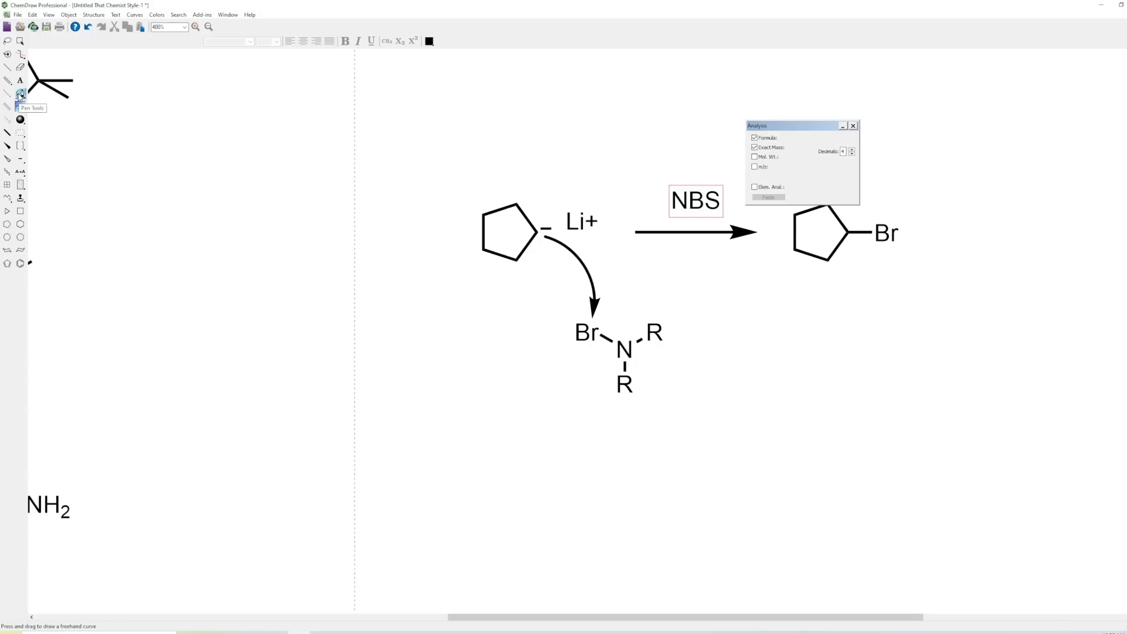
mouse_move(561, 252)
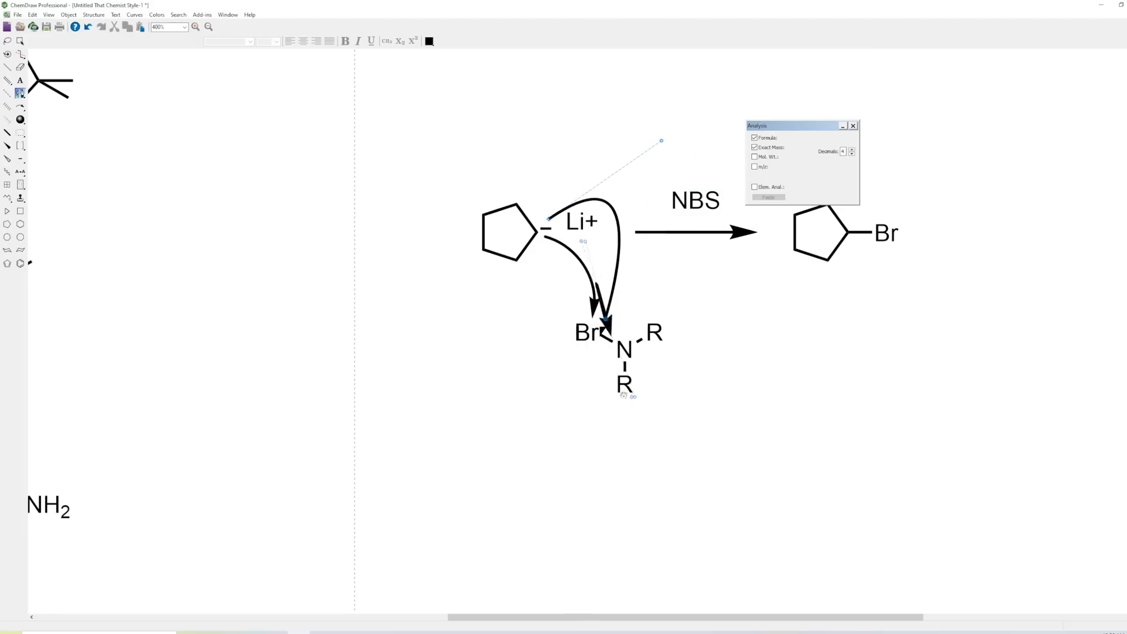
left_click(694, 199)
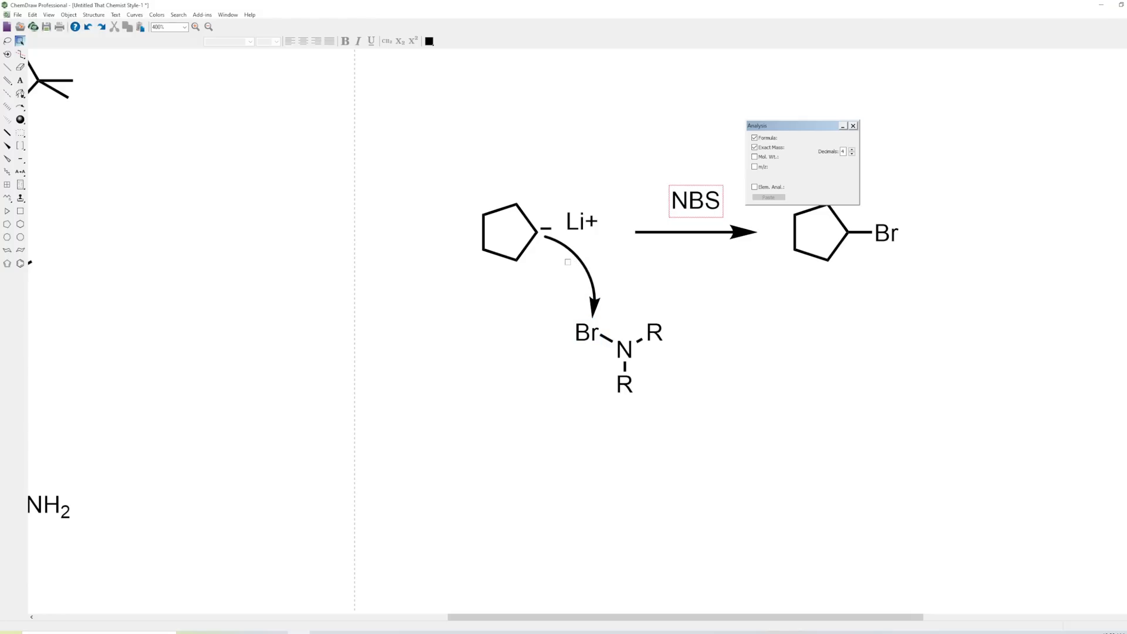
left_click(653, 332)
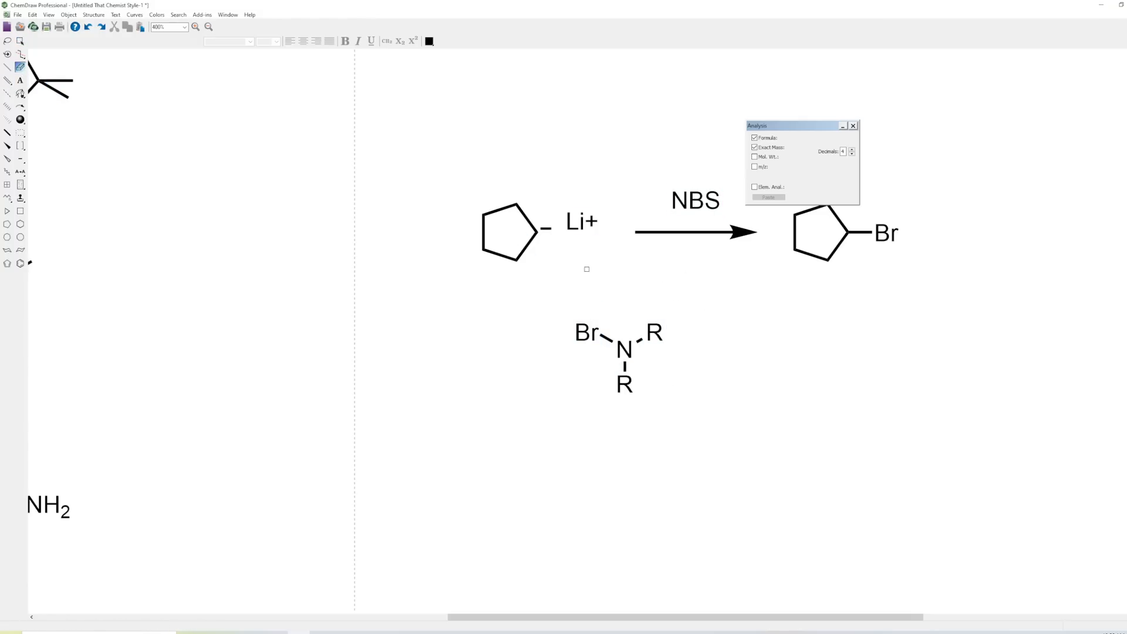
left_click(693, 199)
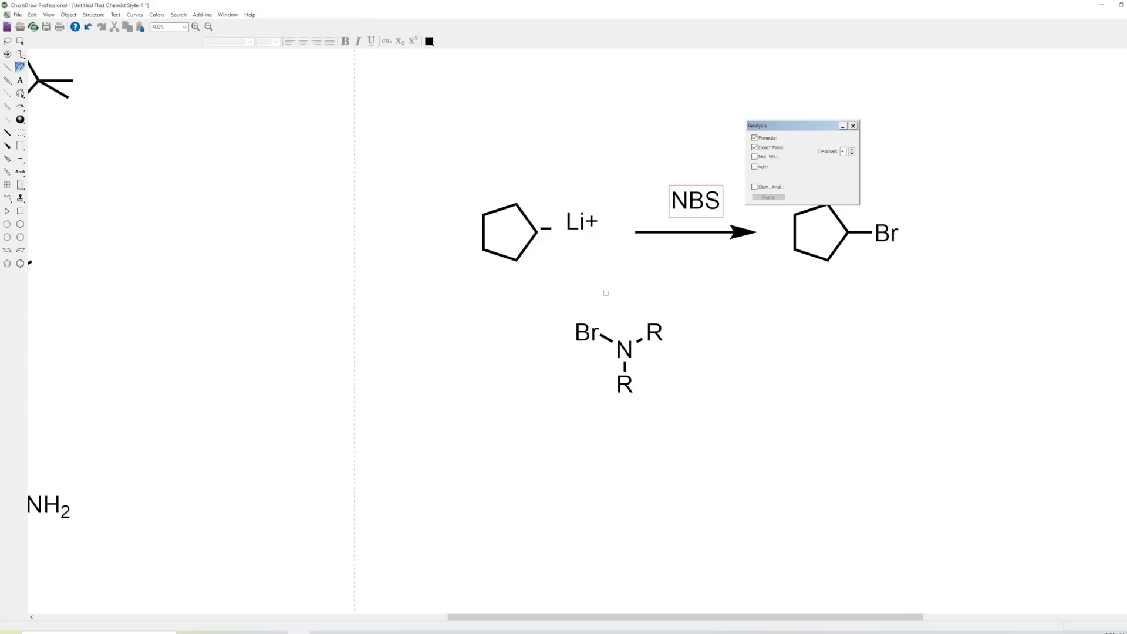
mouse_move(564, 285)
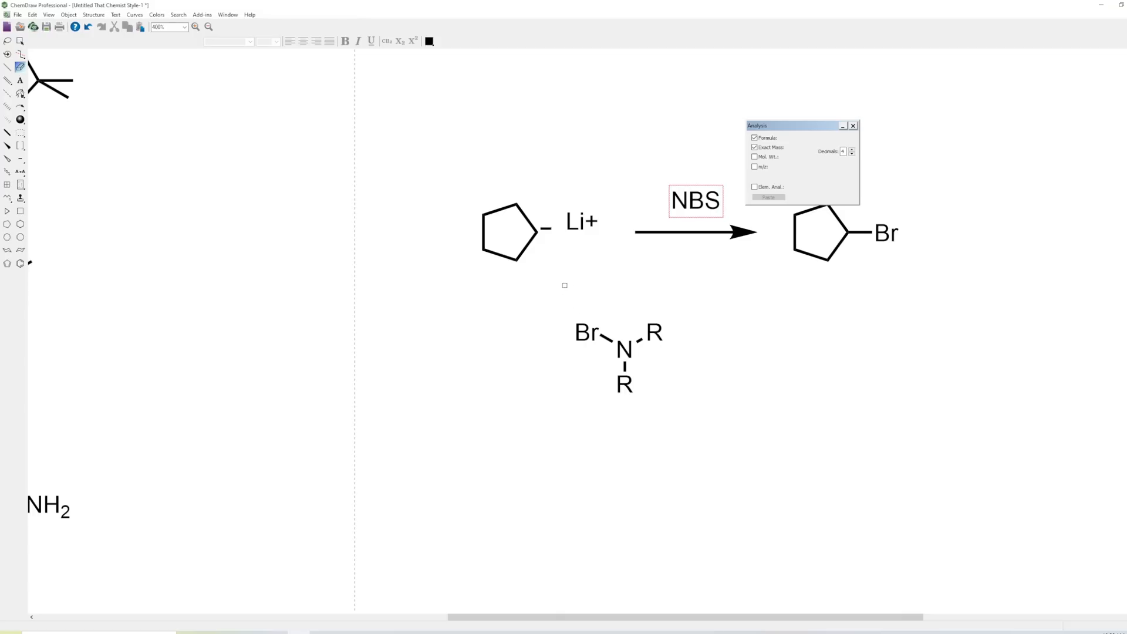